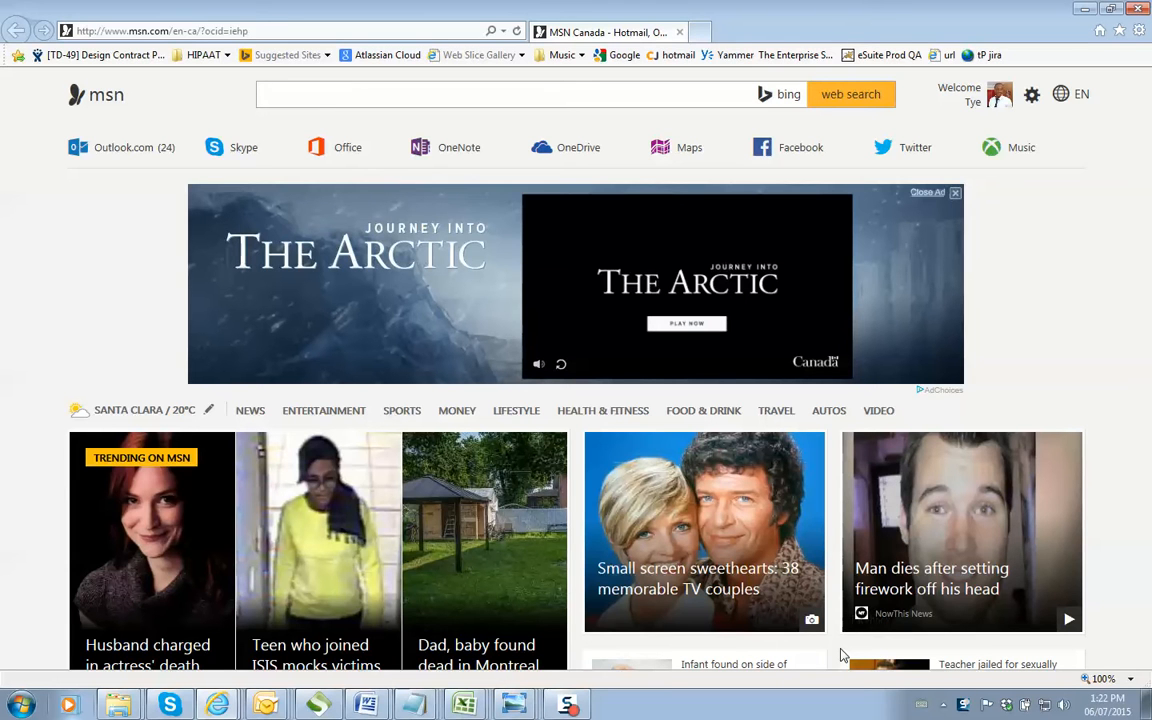
Open the busyQA JIRA site from the saved favorites folder, landing on the System Dashboard
click(500, 94)
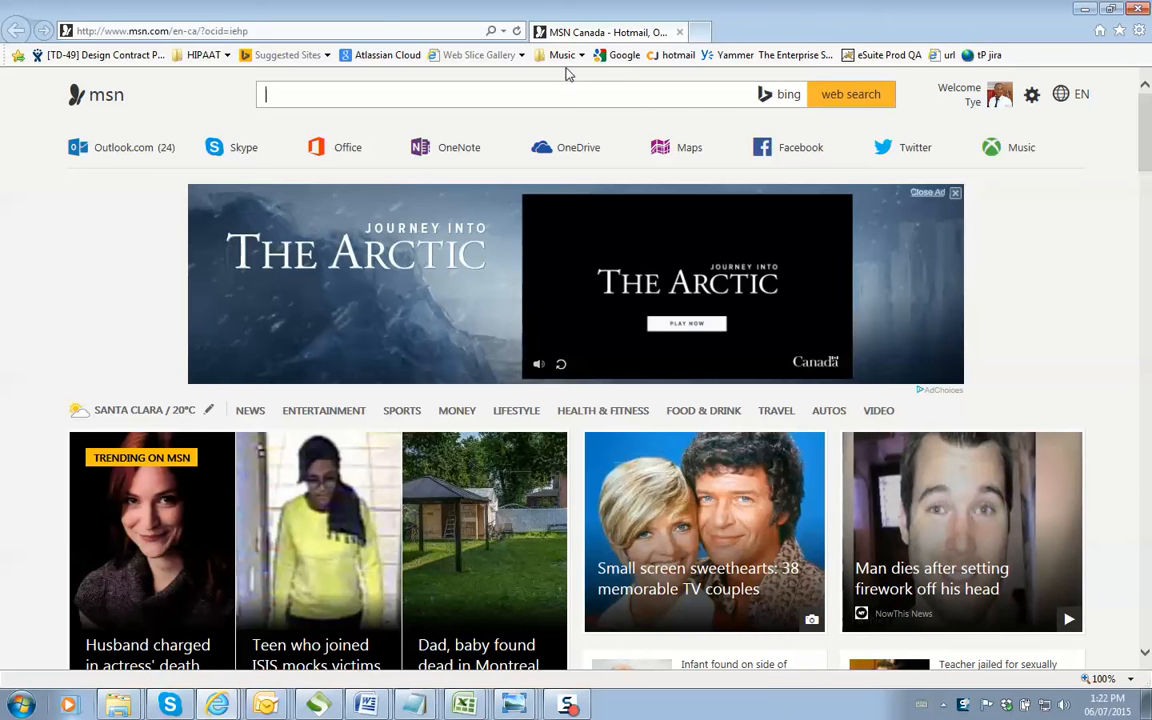
click(560, 56)
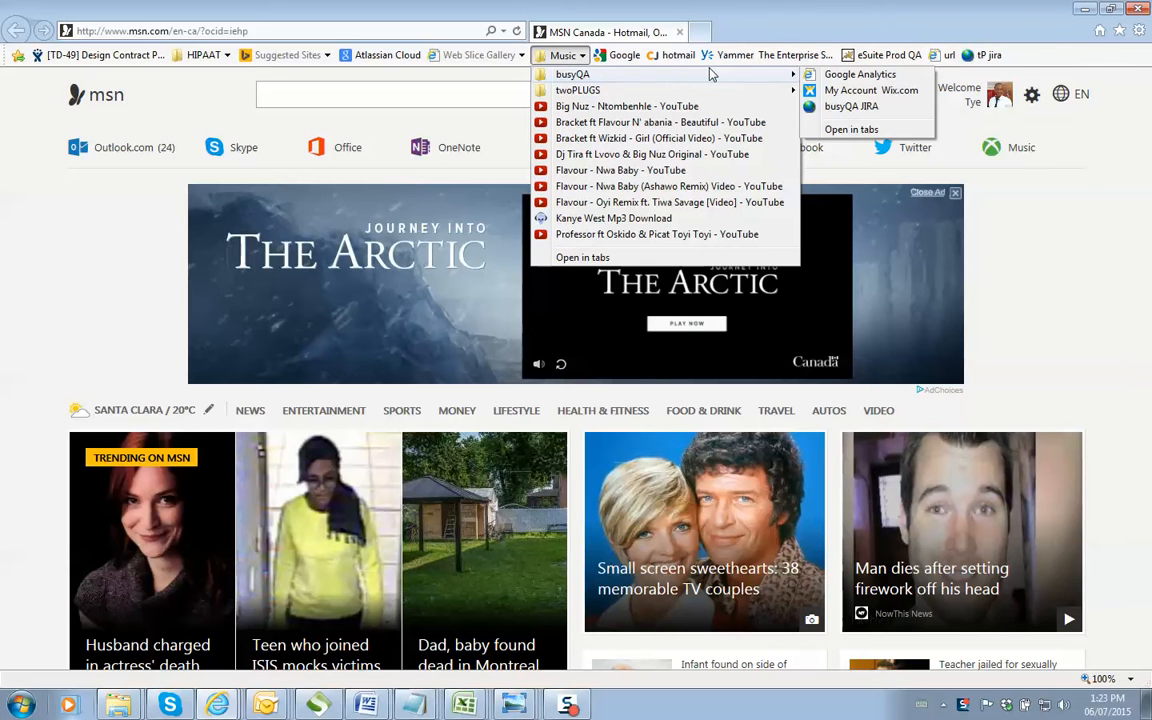
click(852, 106)
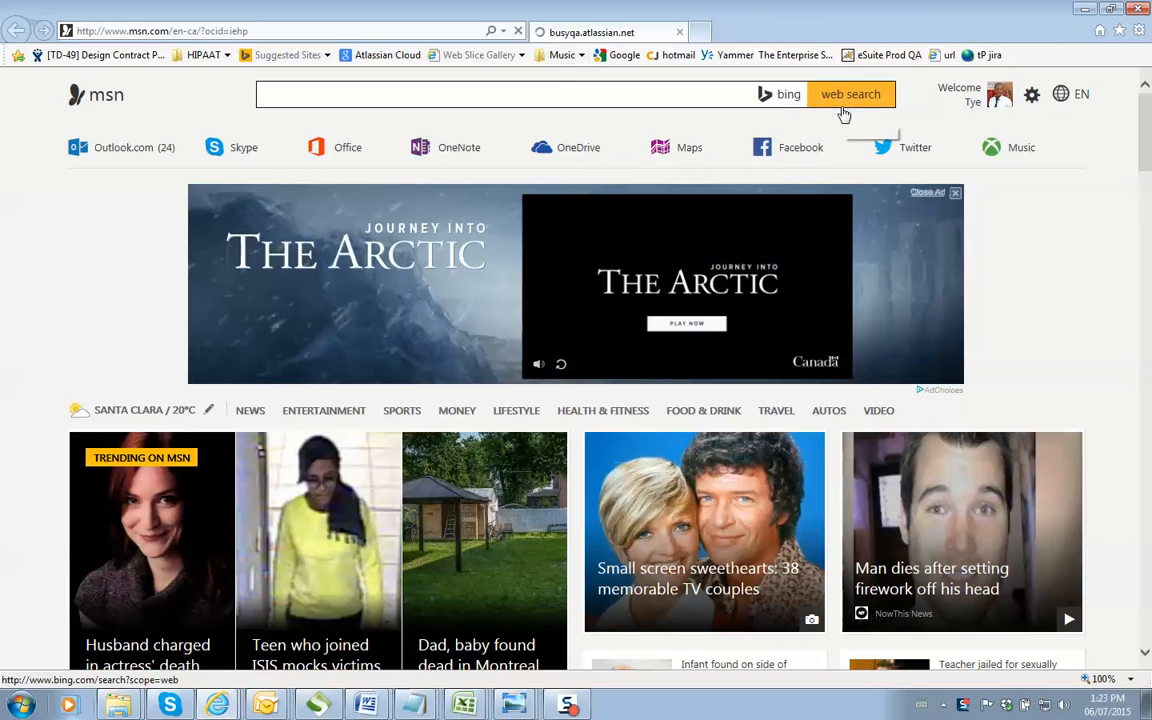
click(600, 32)
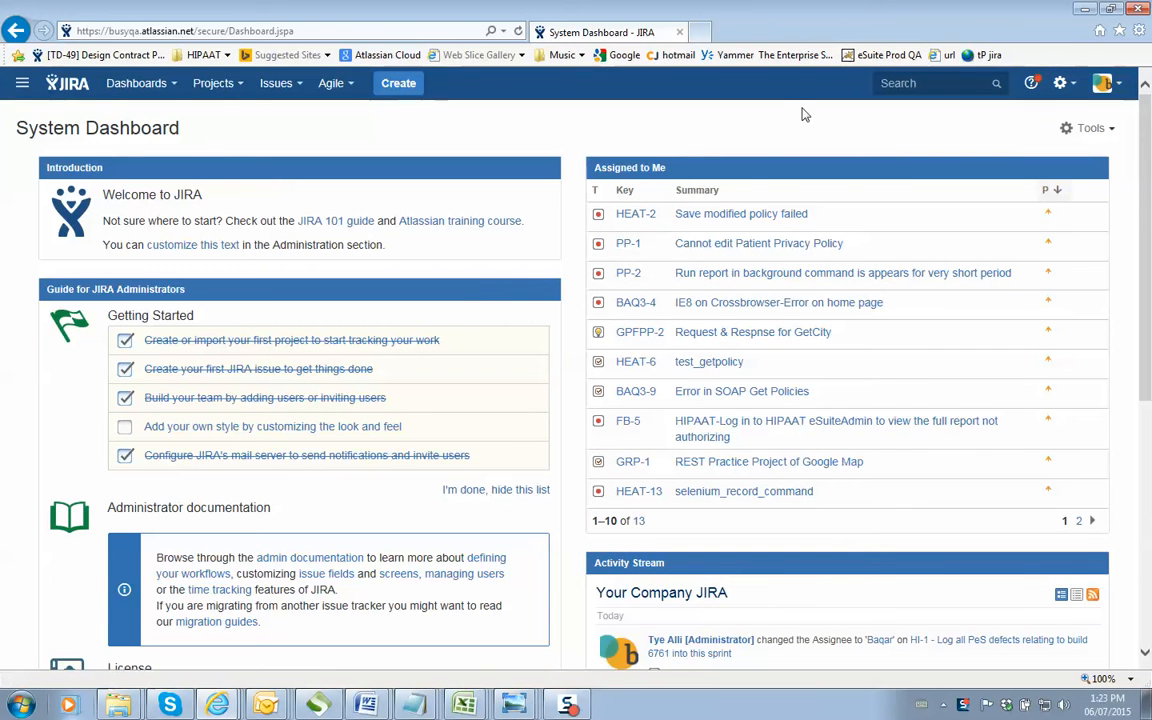
mouse_move(658, 140)
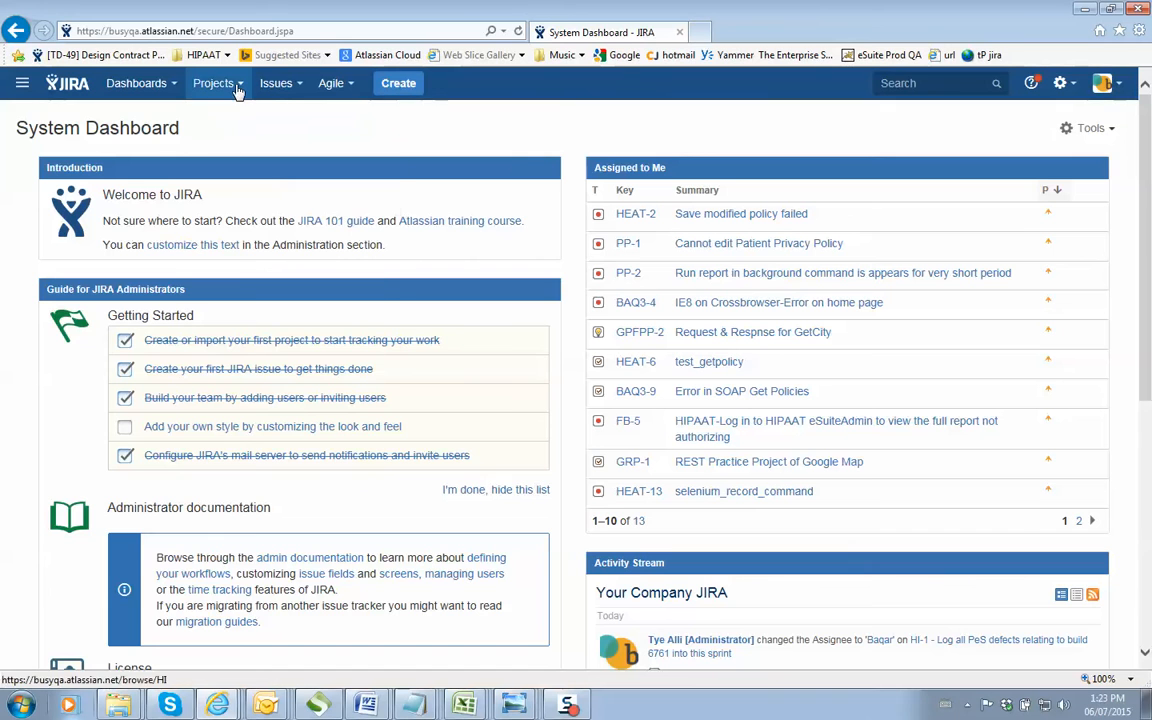
Open the HIPAAT Internship (HI) project board from the Projects menu
click(214, 84)
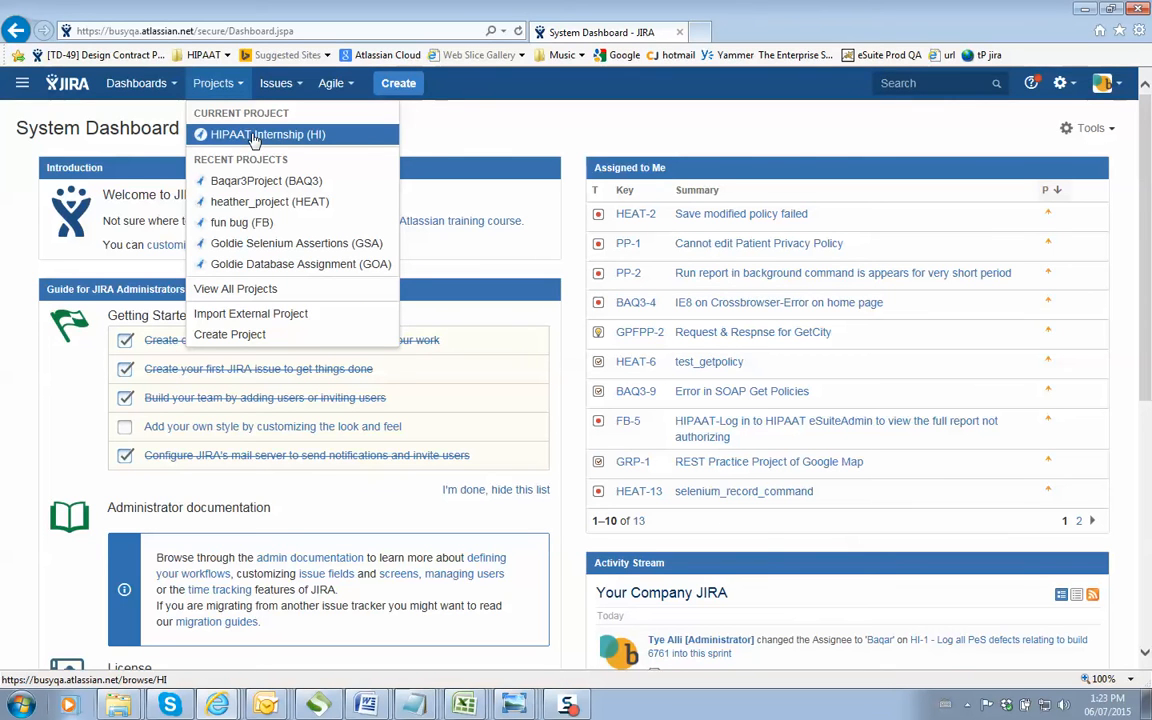
click(268, 134)
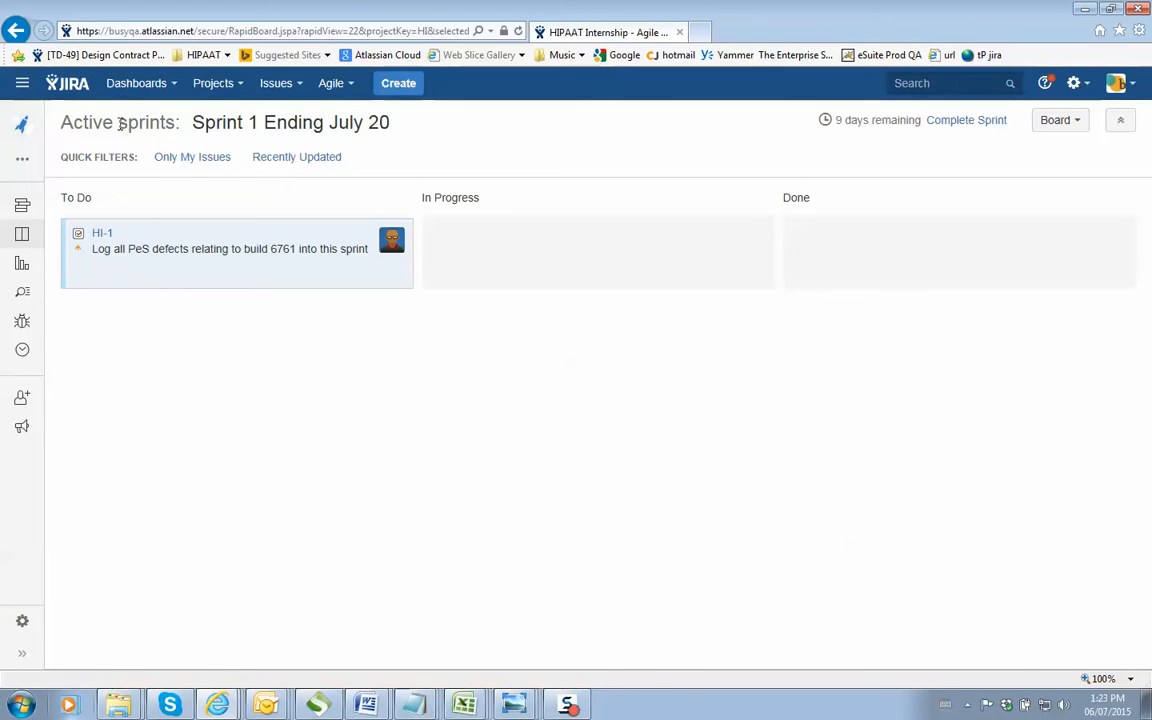
Highlight the sprint name 'Sprint 1 Ending July 20' in the header, then start creating a new issue
double_click(144, 122)
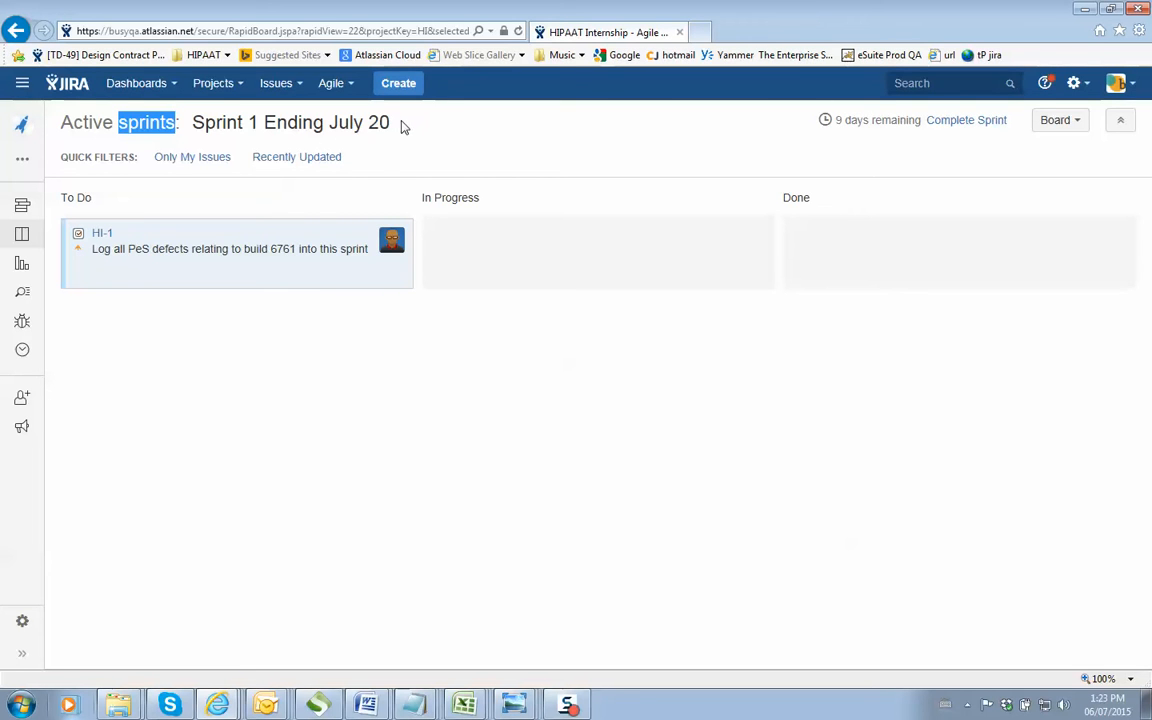
drag(192, 122, 390, 122)
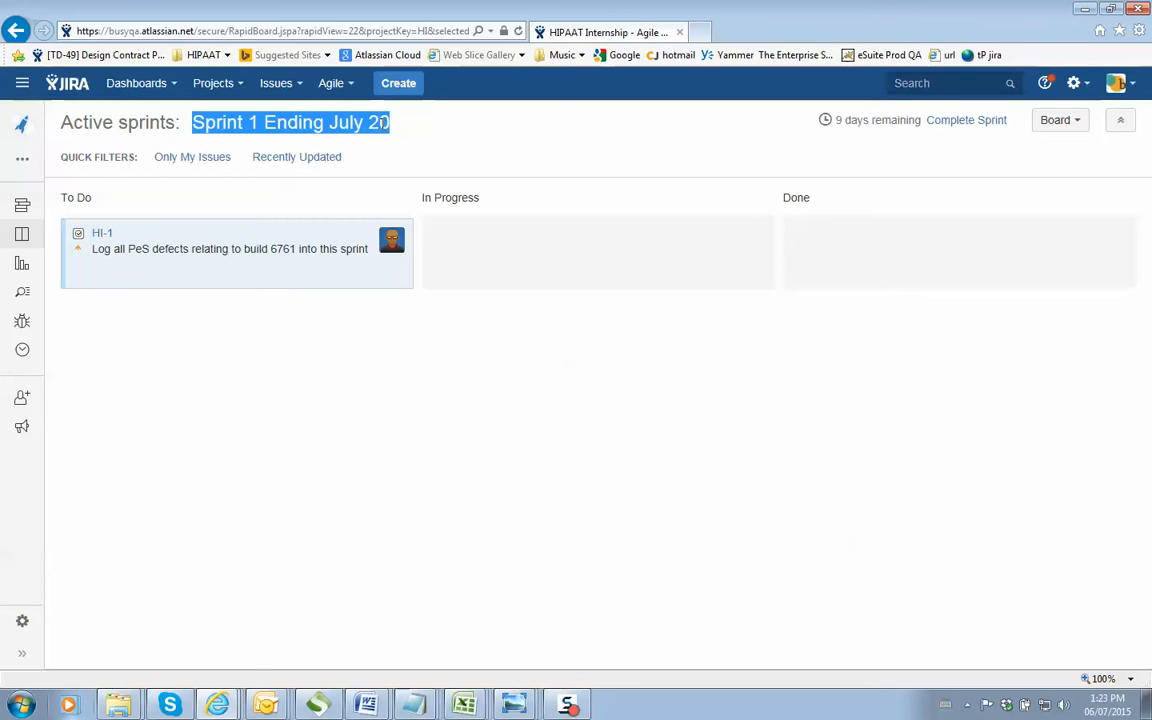
mouse_move(382, 130)
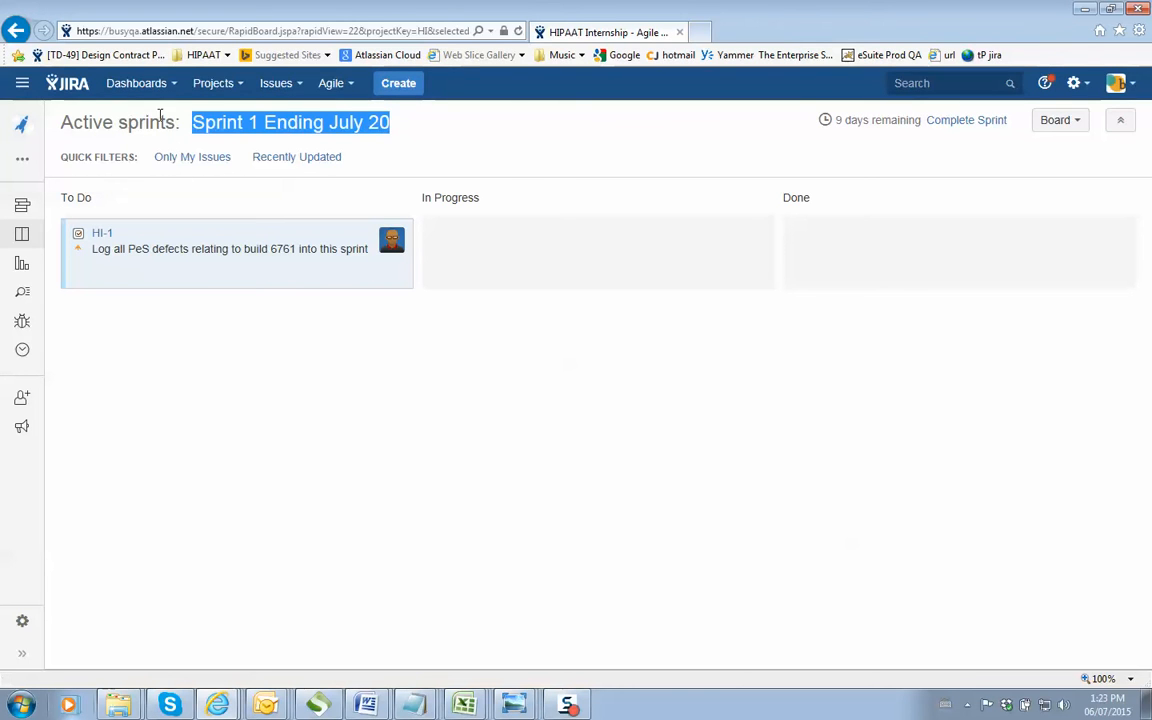
mouse_move(348, 192)
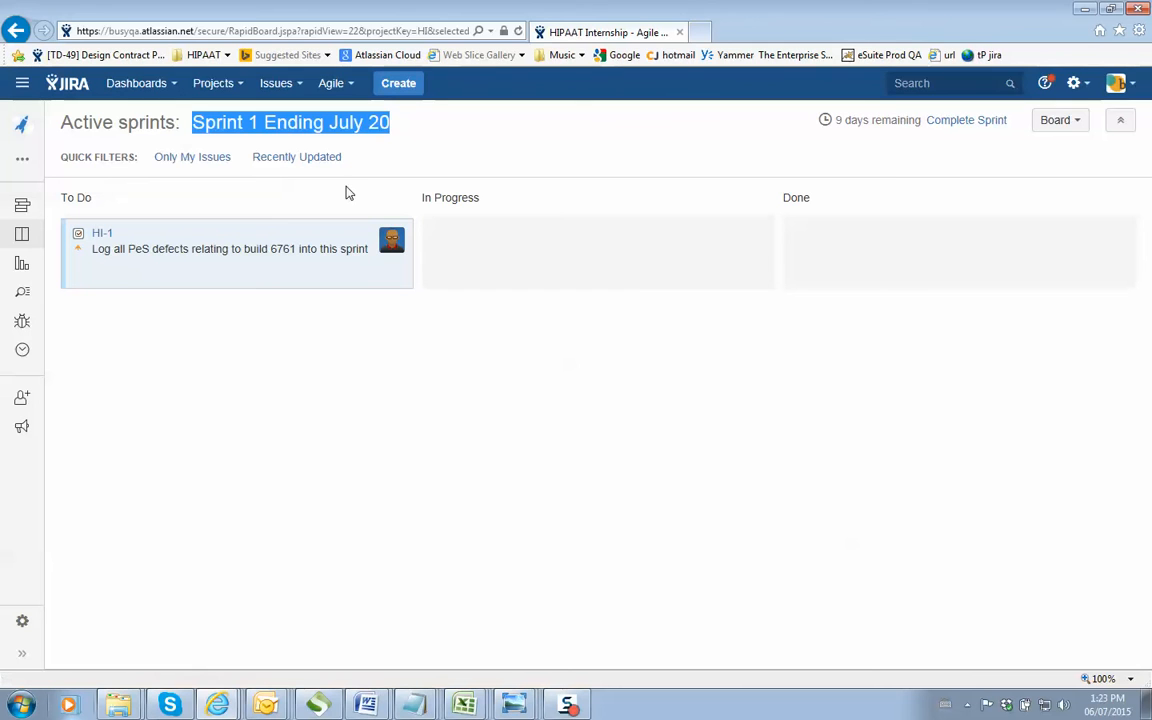
mouse_move(310, 216)
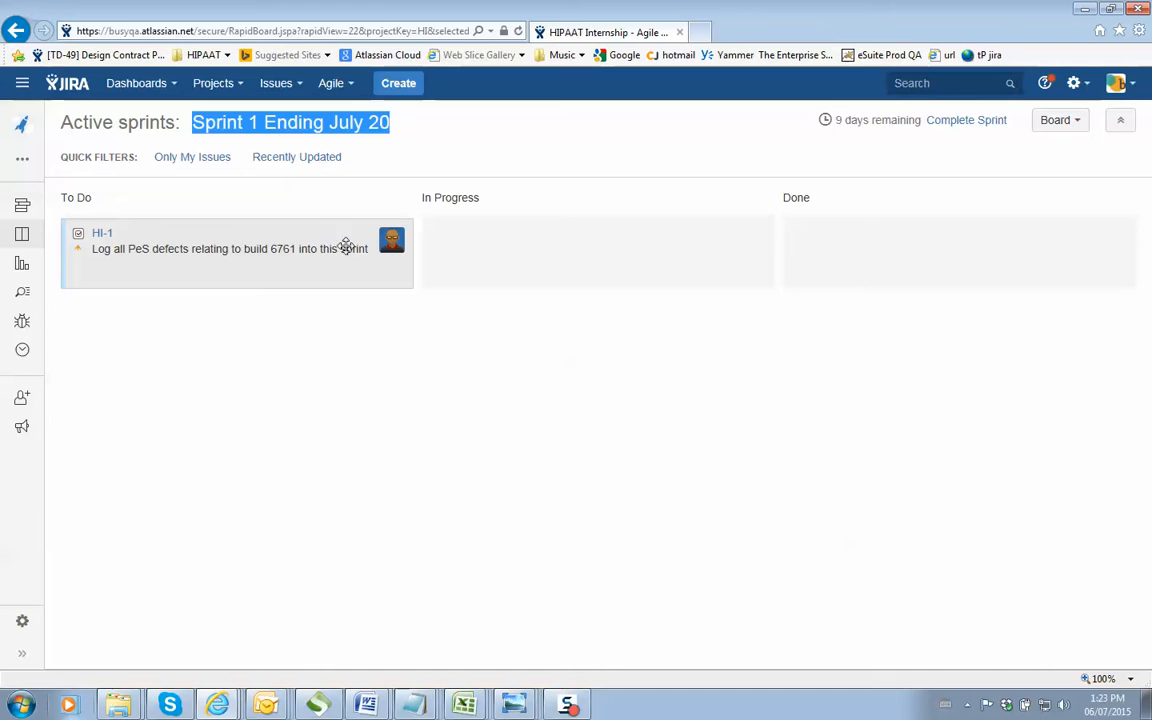
mouse_move(392, 240)
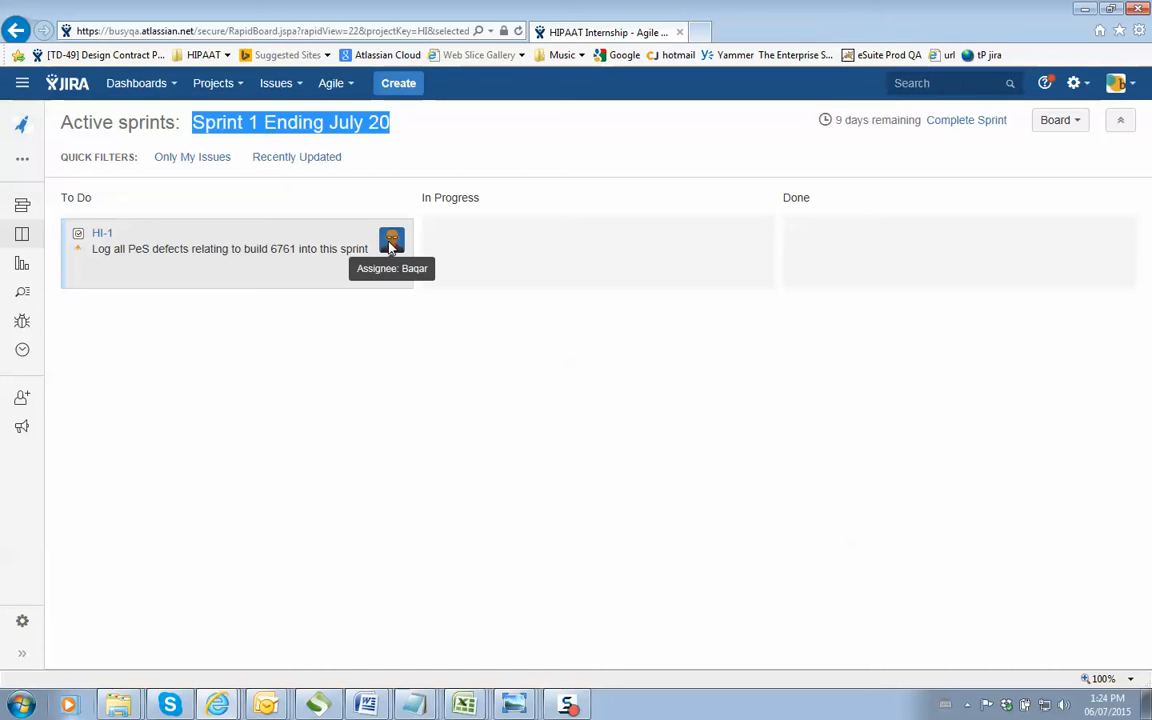
mouse_move(294, 136)
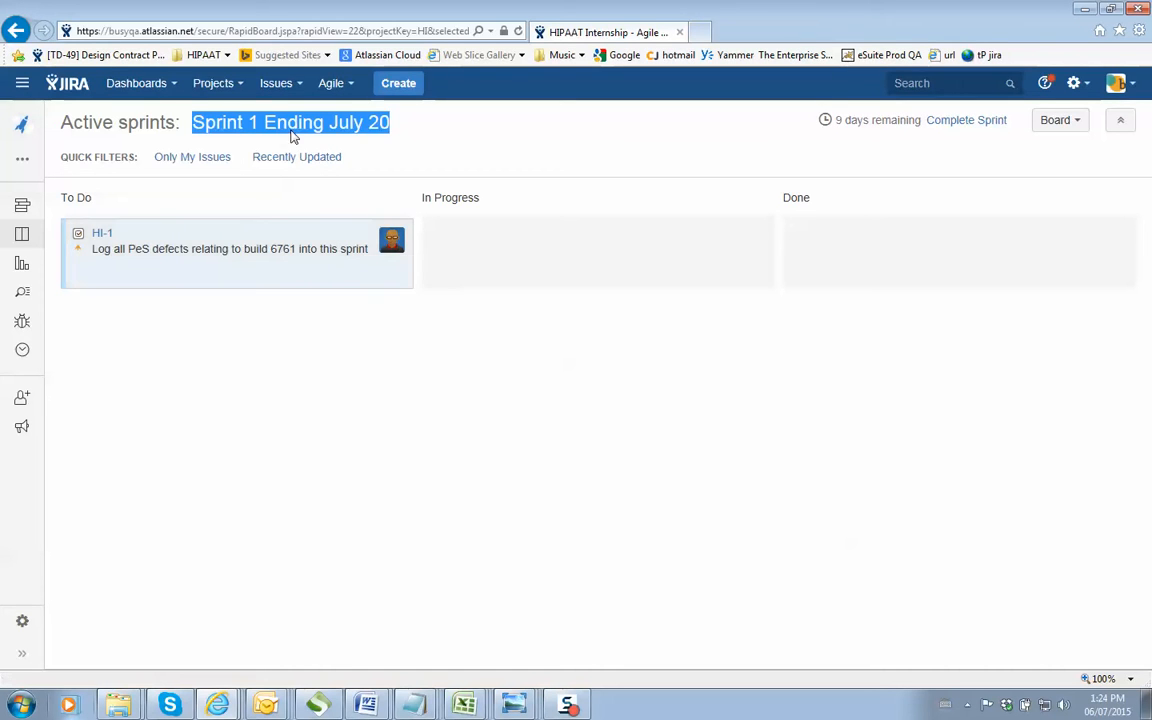
click(416, 140)
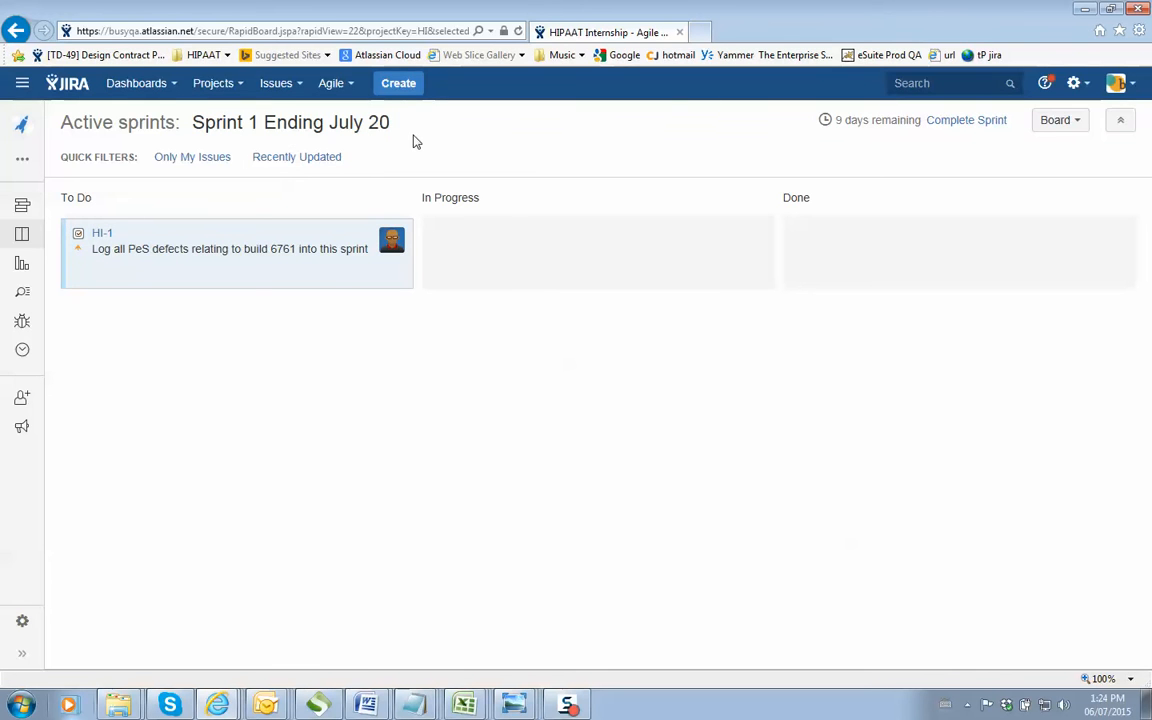
click(398, 84)
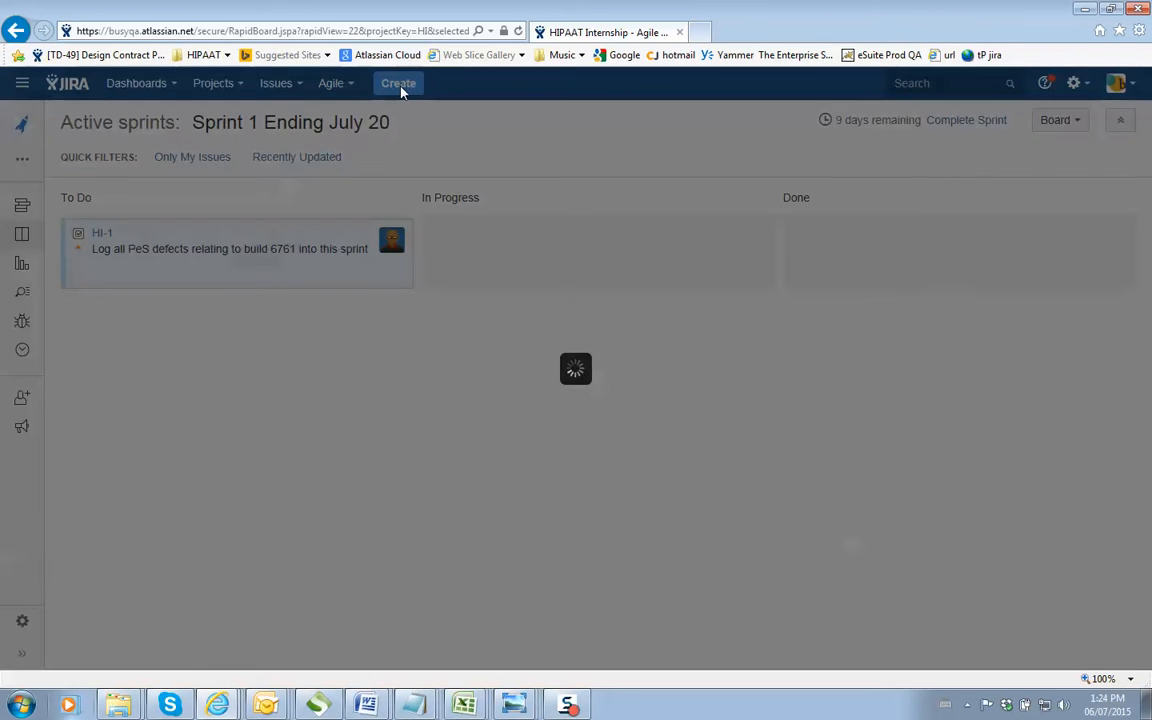
click(398, 84)
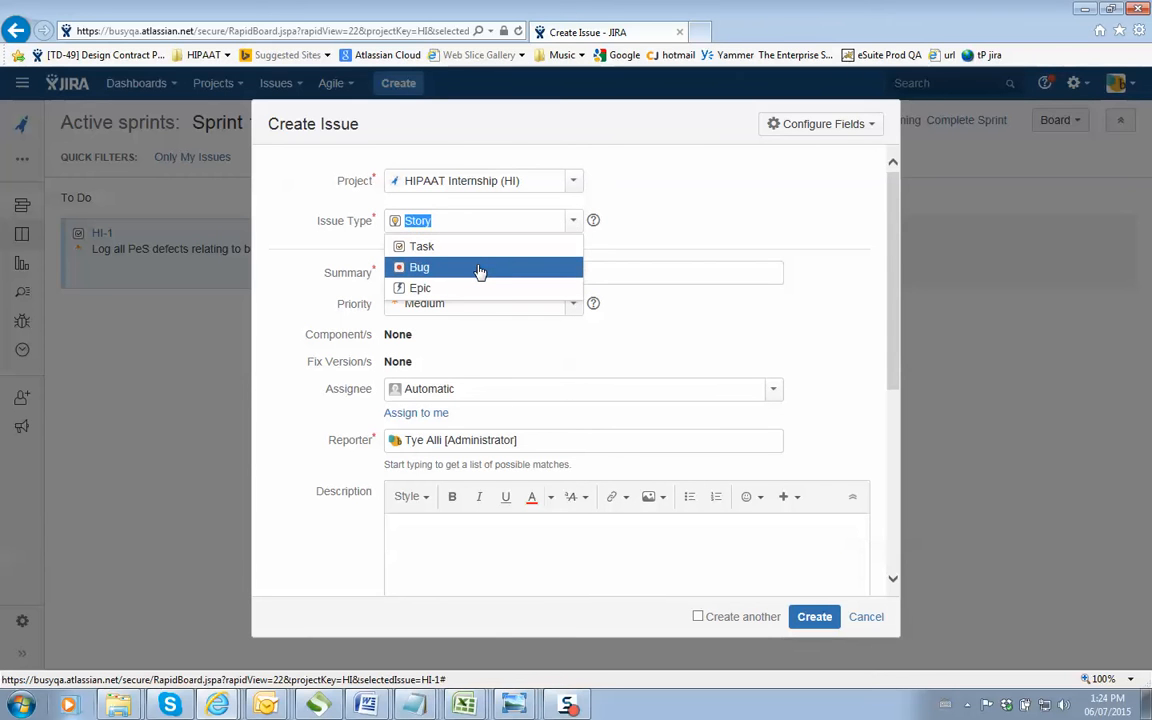
click(420, 268)
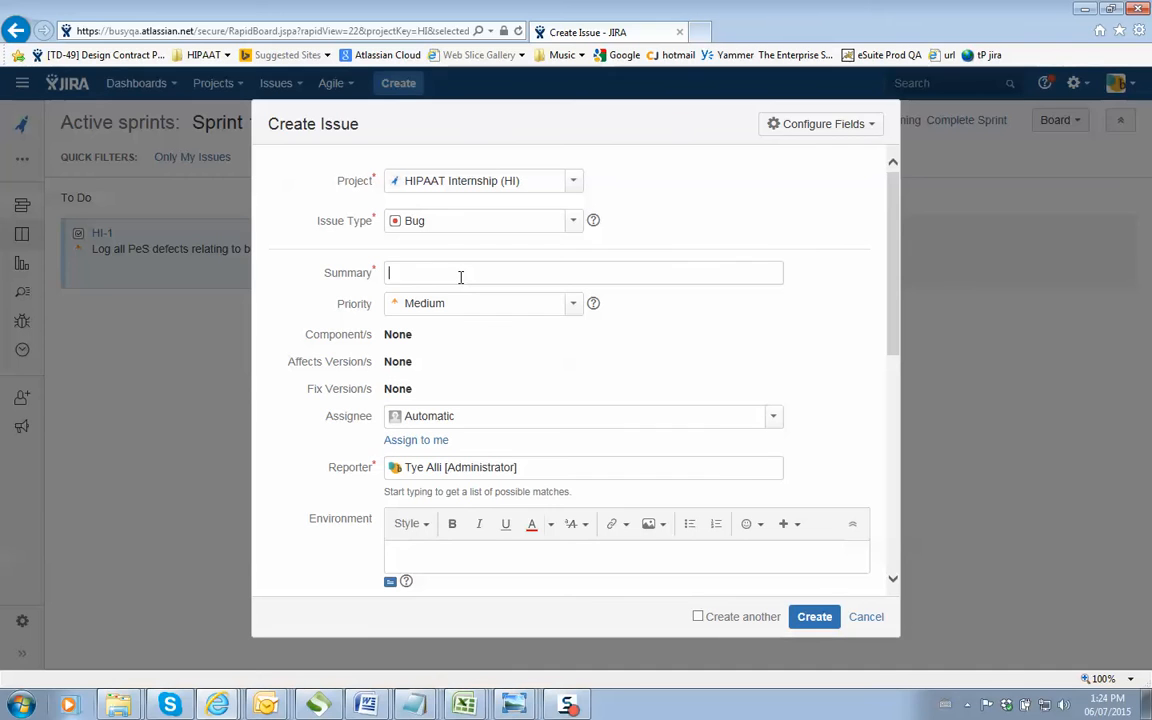
text(Mamatha)
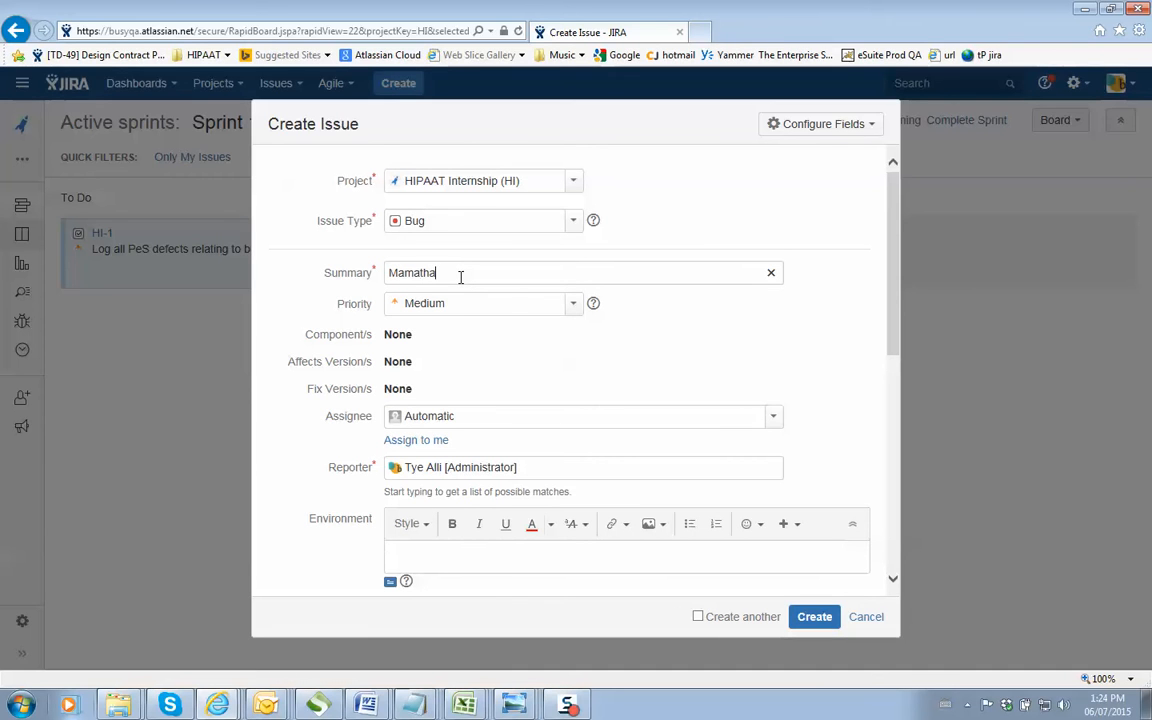
text(Demo defect)
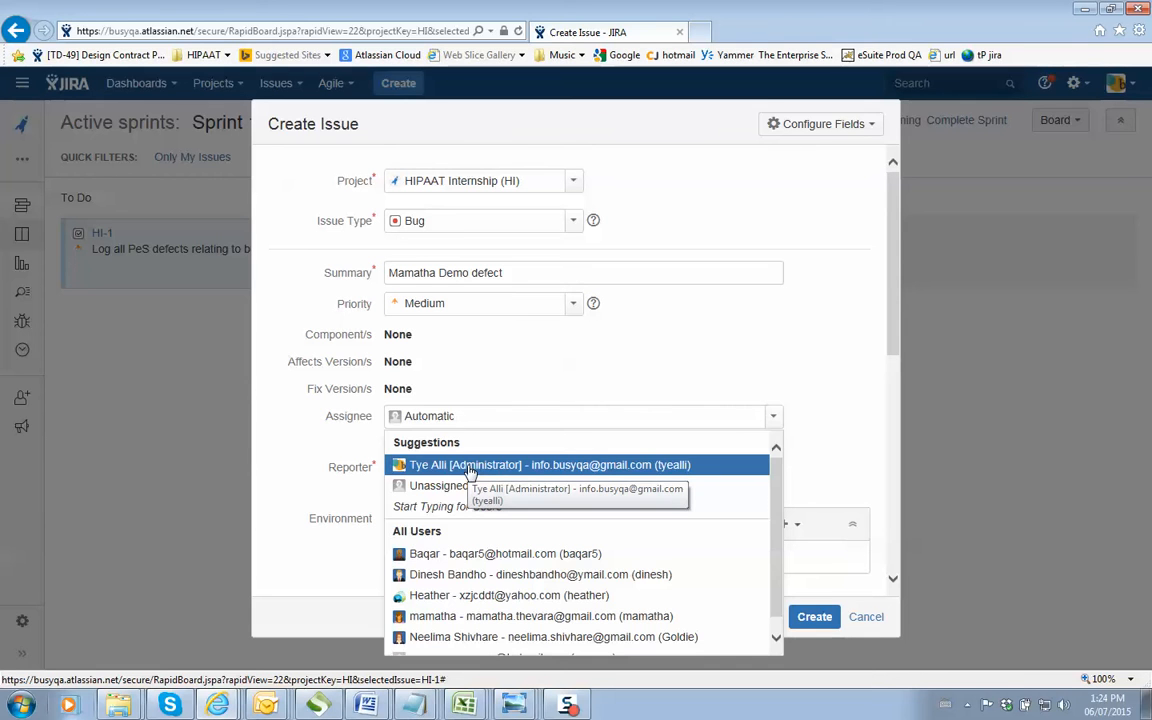
click(548, 464)
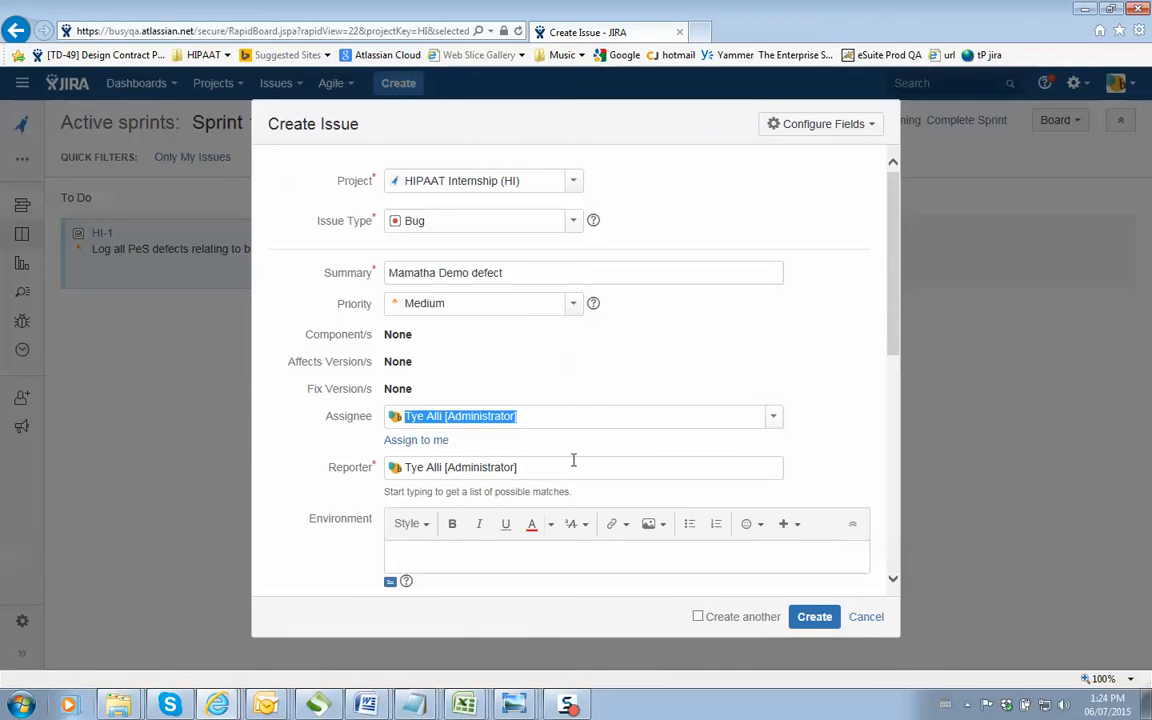
scroll(down, 3)
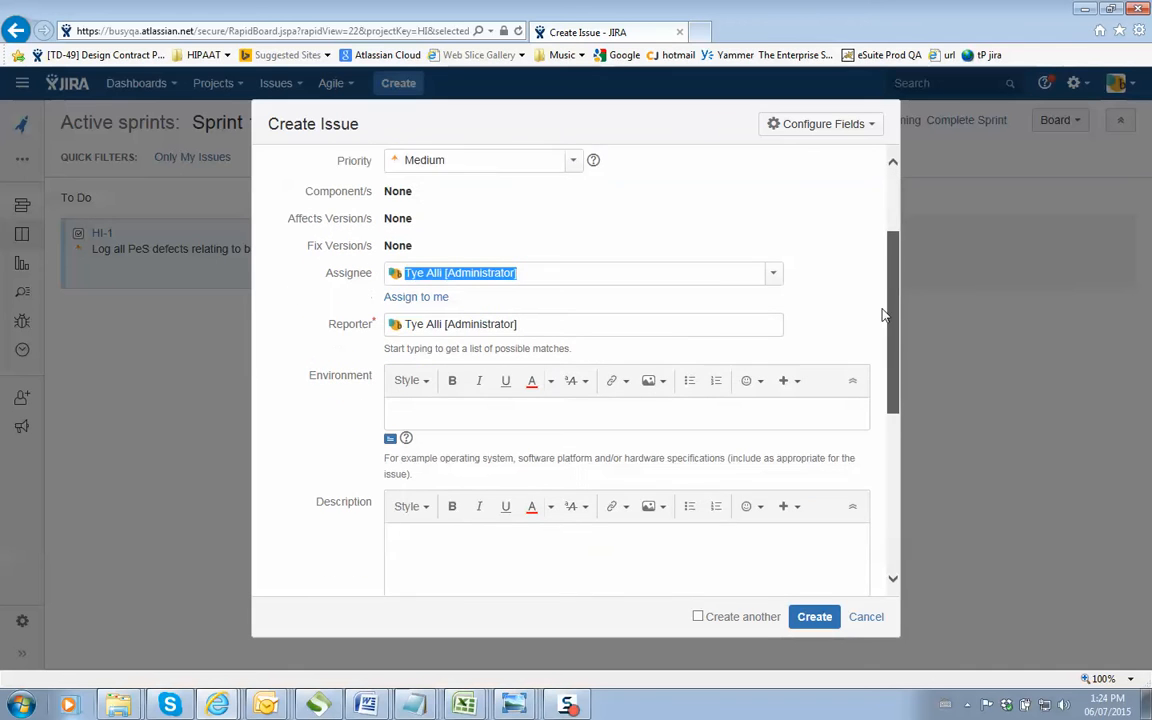
Leave the Bug form unfinished and open a new browser tab showing HIPAAT eSuite Admin
scroll(down, 3)
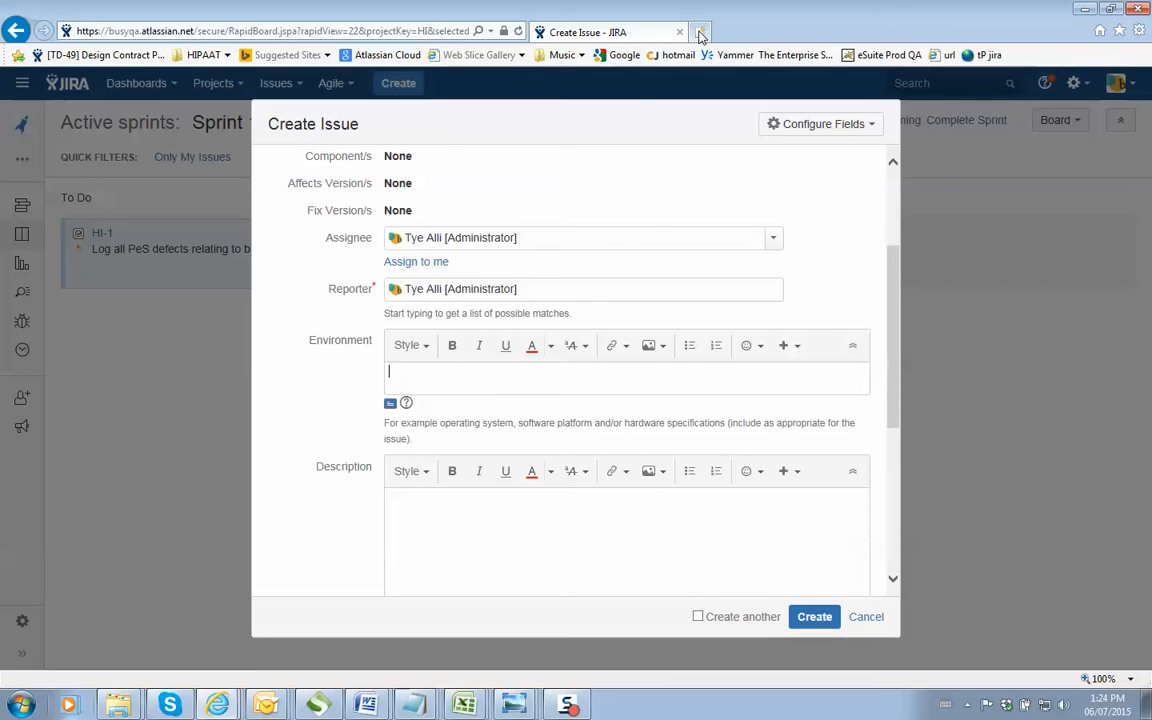
click(768, 32)
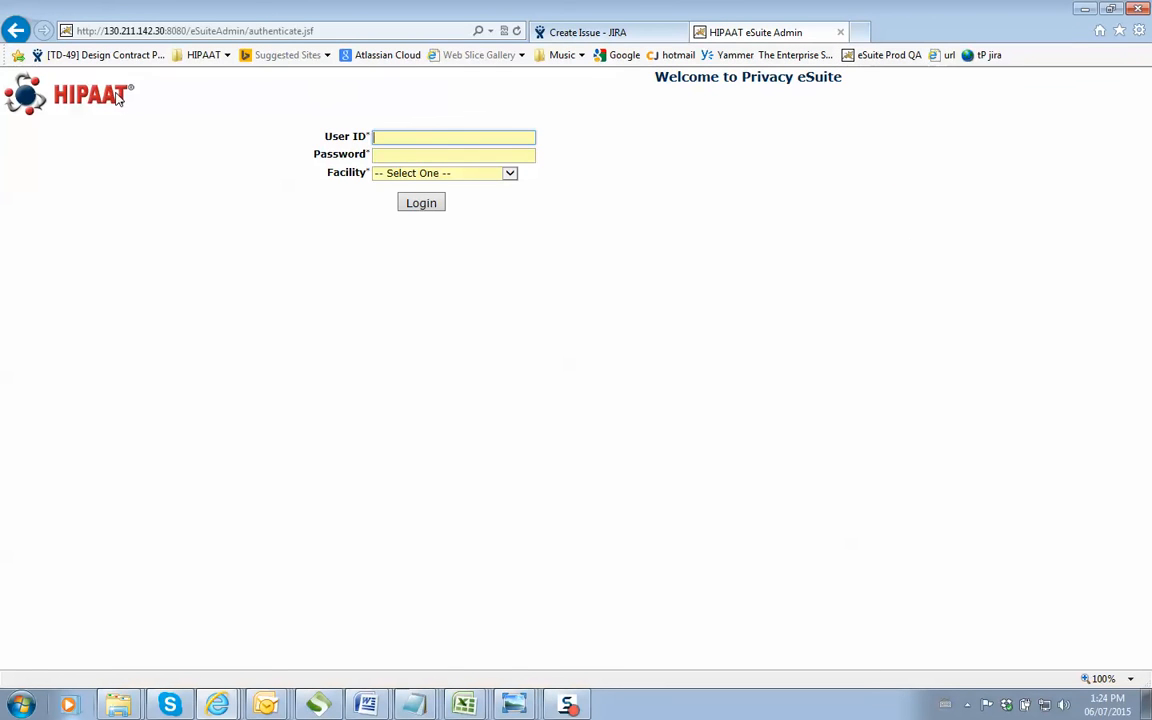
mouse_move(104, 108)
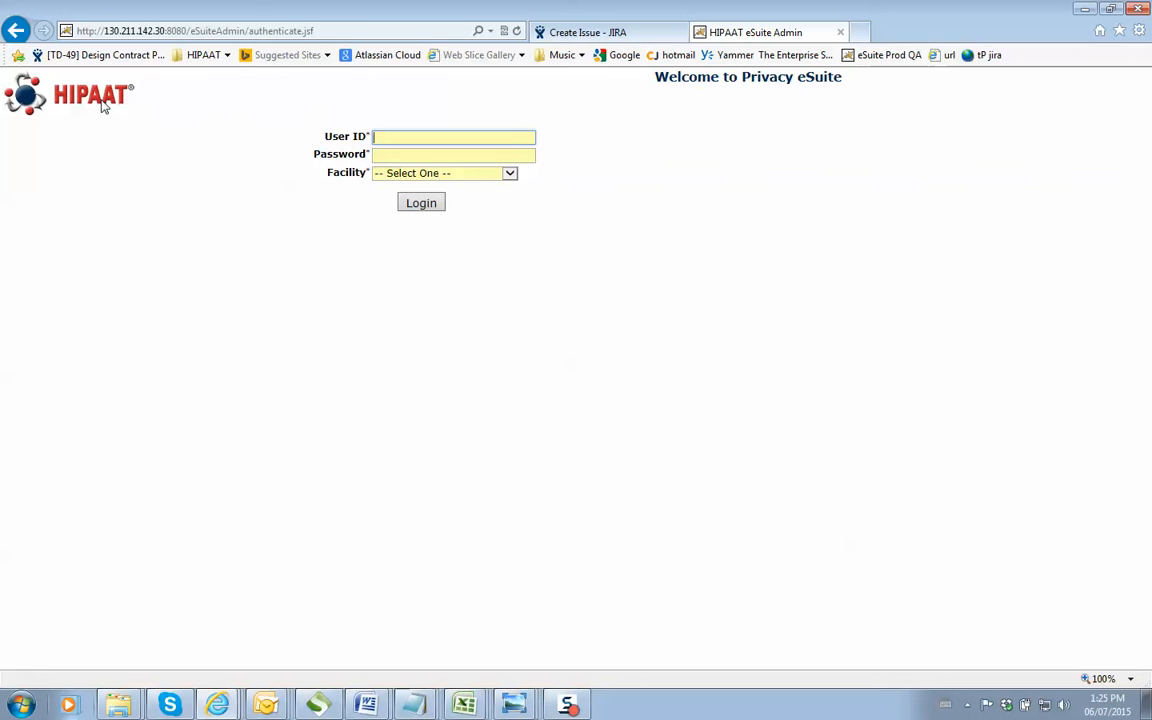
View the Privacy eSuite login page with its user ID, password and facility fields
click(452, 136)
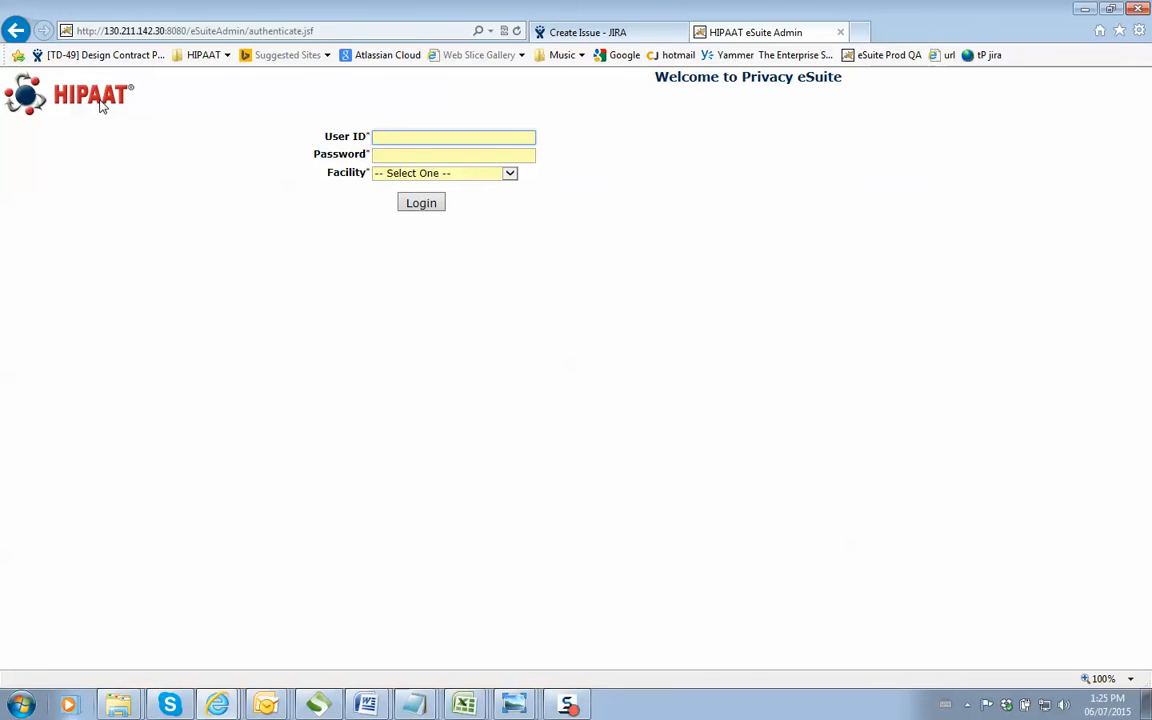
mouse_move(100, 96)
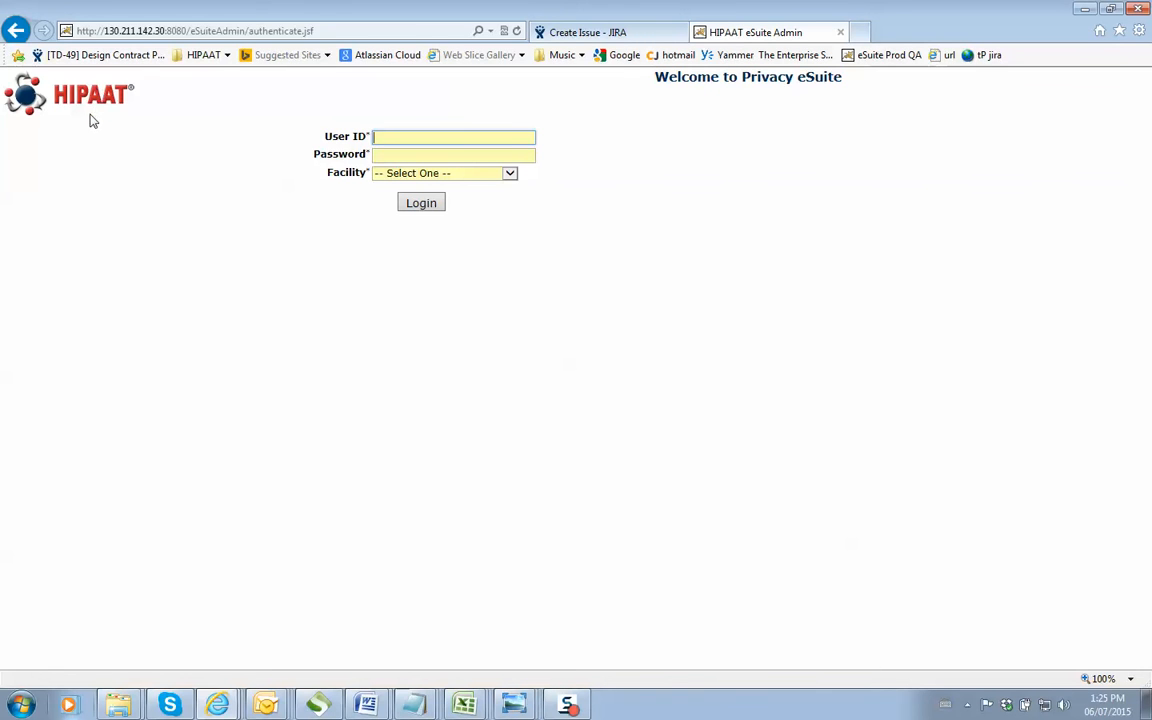
mouse_move(90, 100)
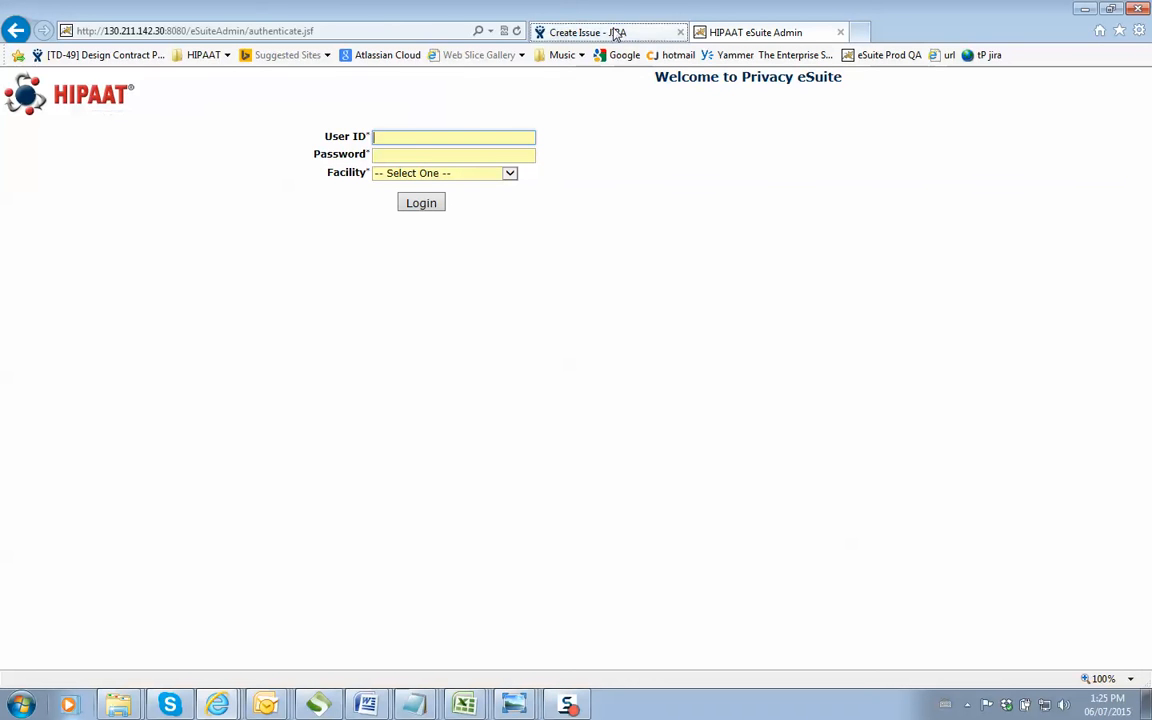
Back in JIRA, enter 'v6761' as the Bug's Environment value
click(608, 32)
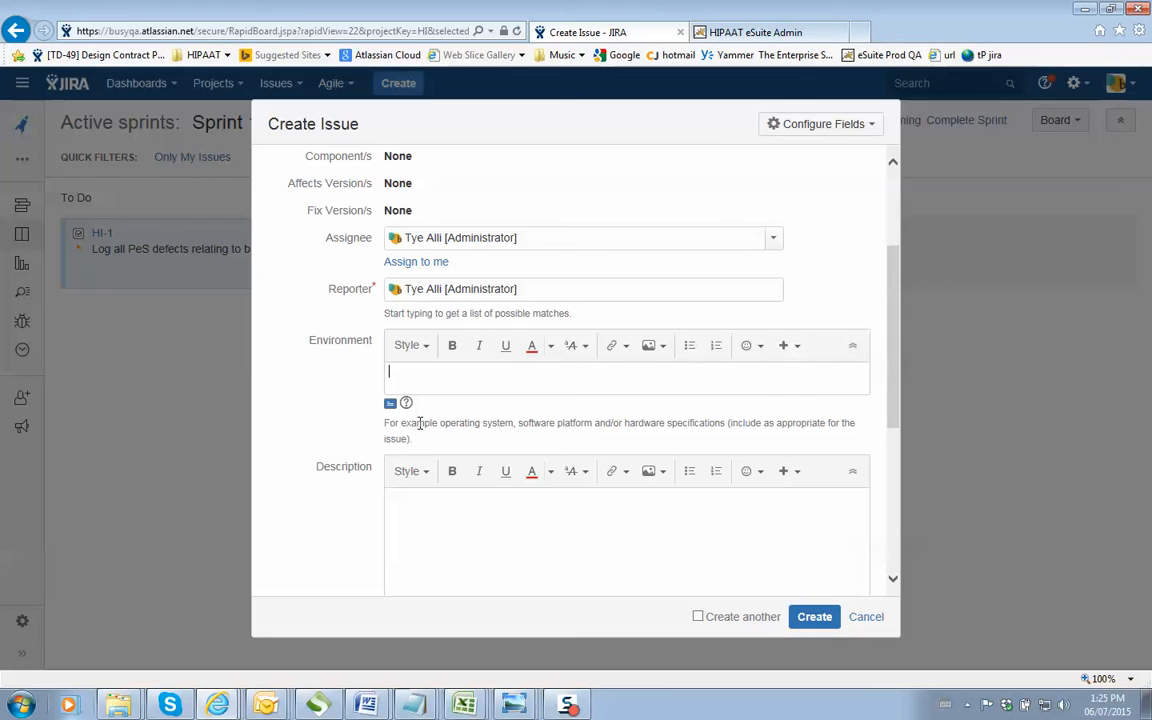
text(v6761)
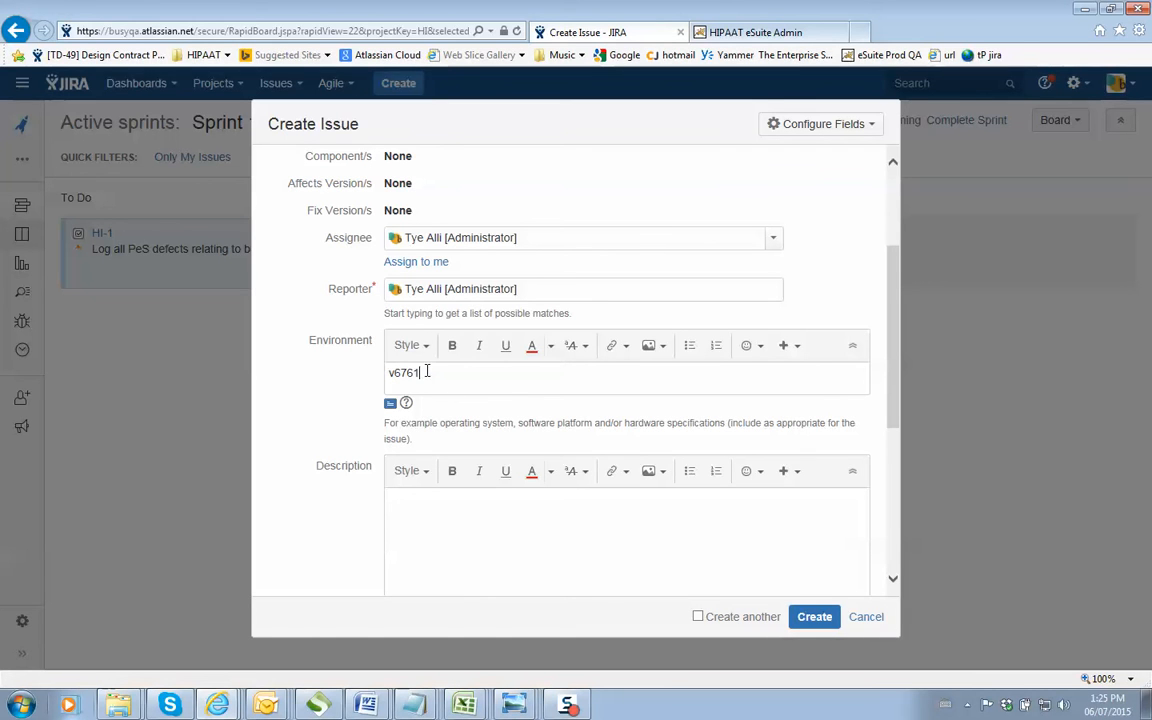
double_click(404, 372)
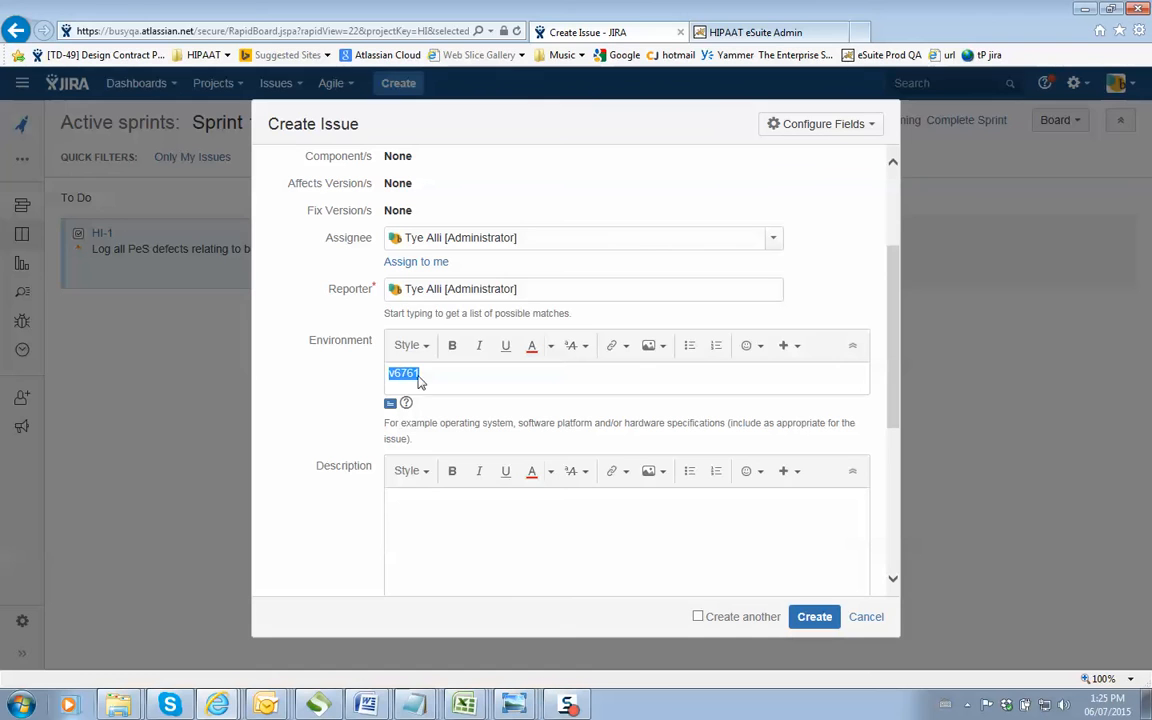
click(410, 374)
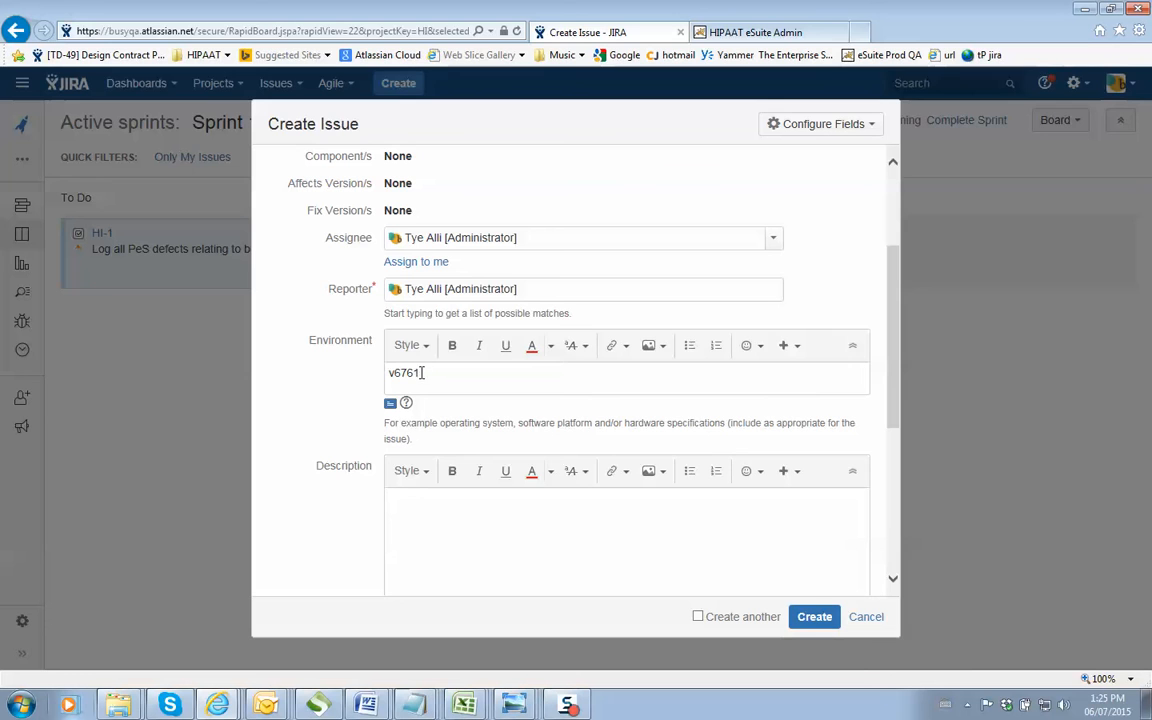
double_click(408, 372)
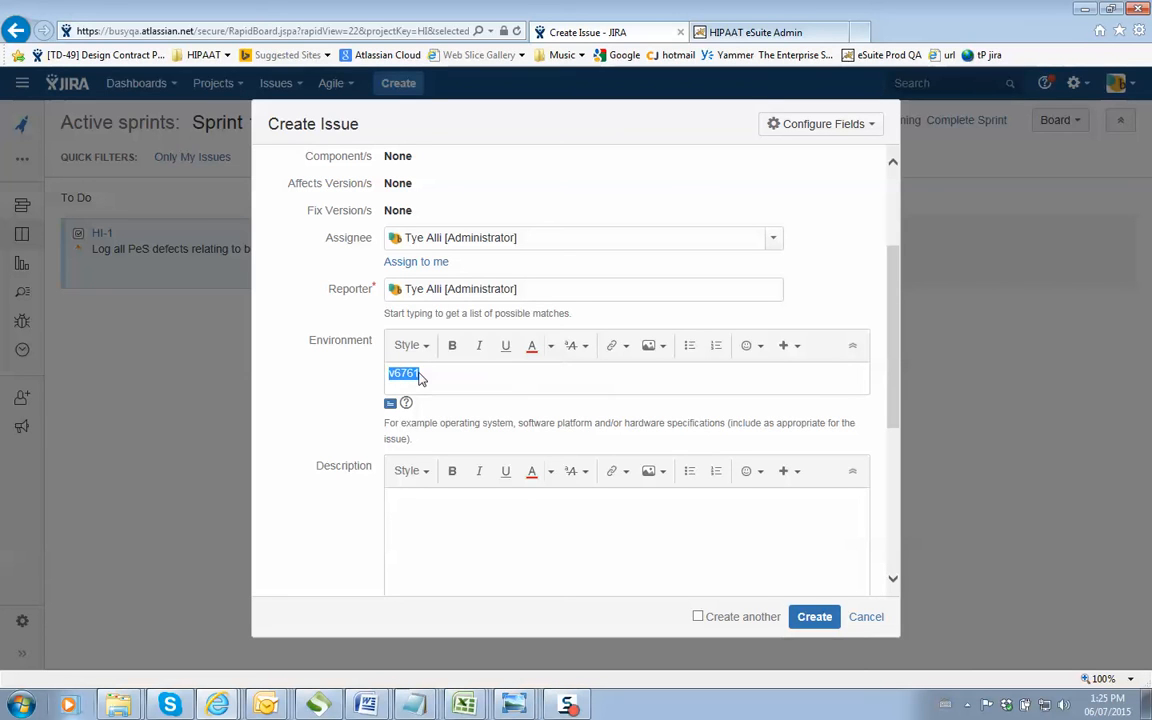
click(420, 374)
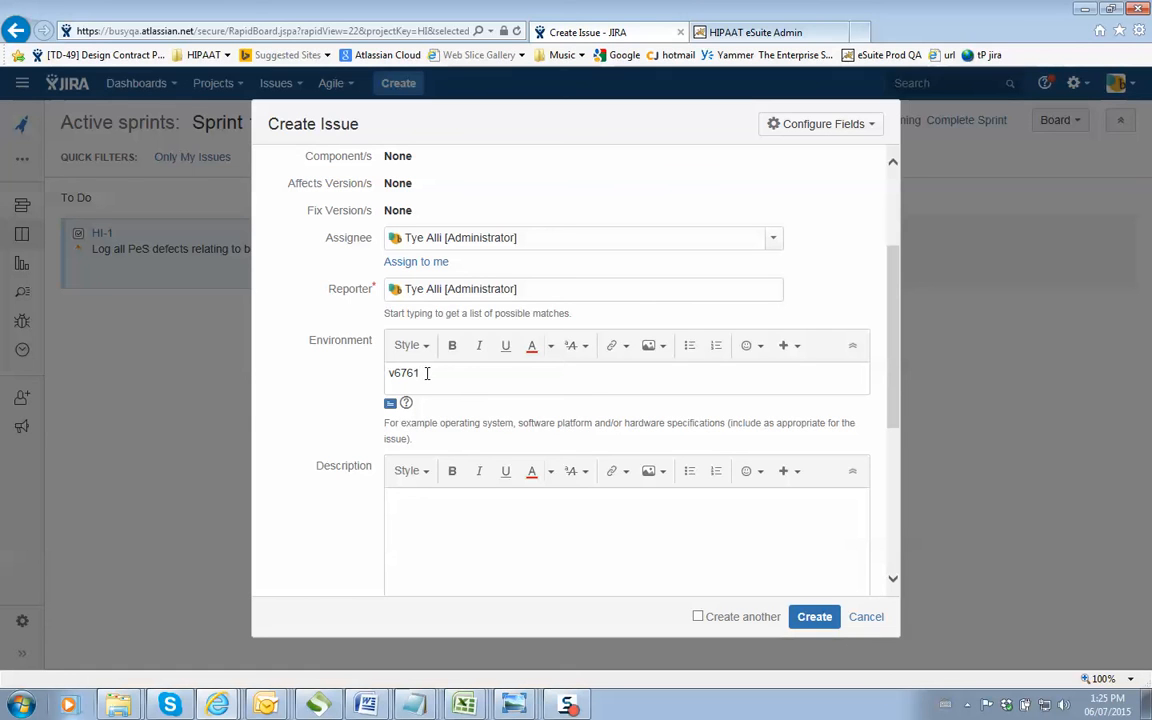
click(420, 374)
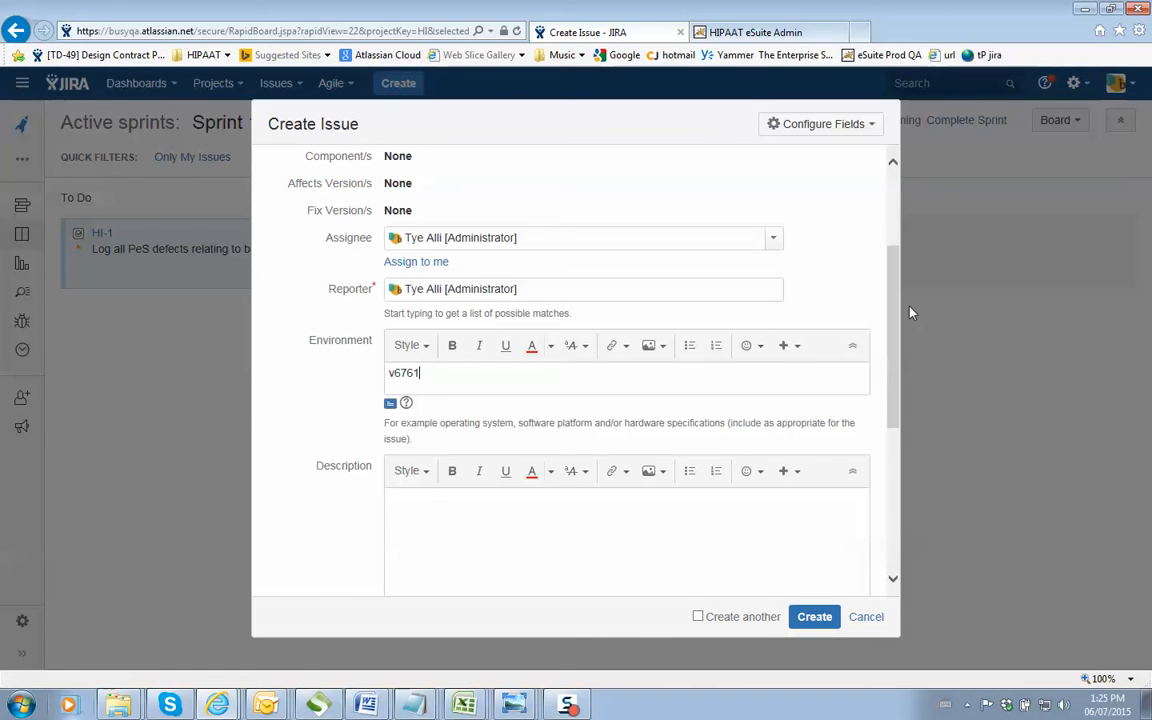
Fill the Description with 'Short, Concise, Pictures'
scroll(down, 3)
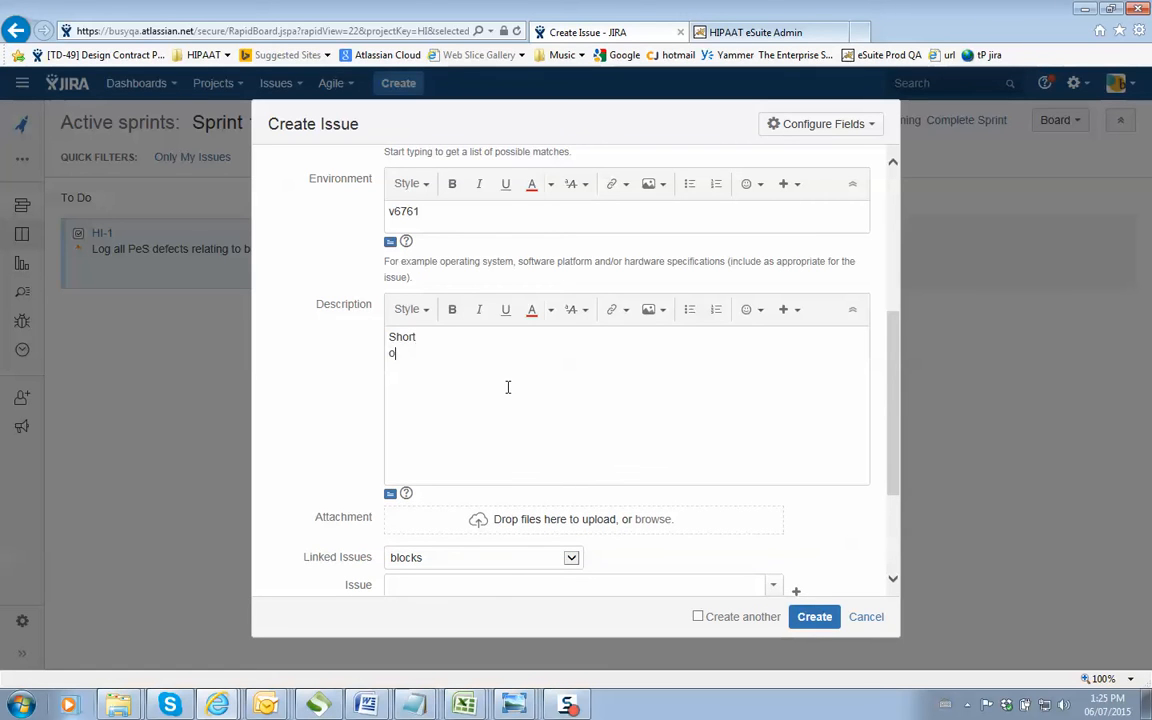
text(Concise)
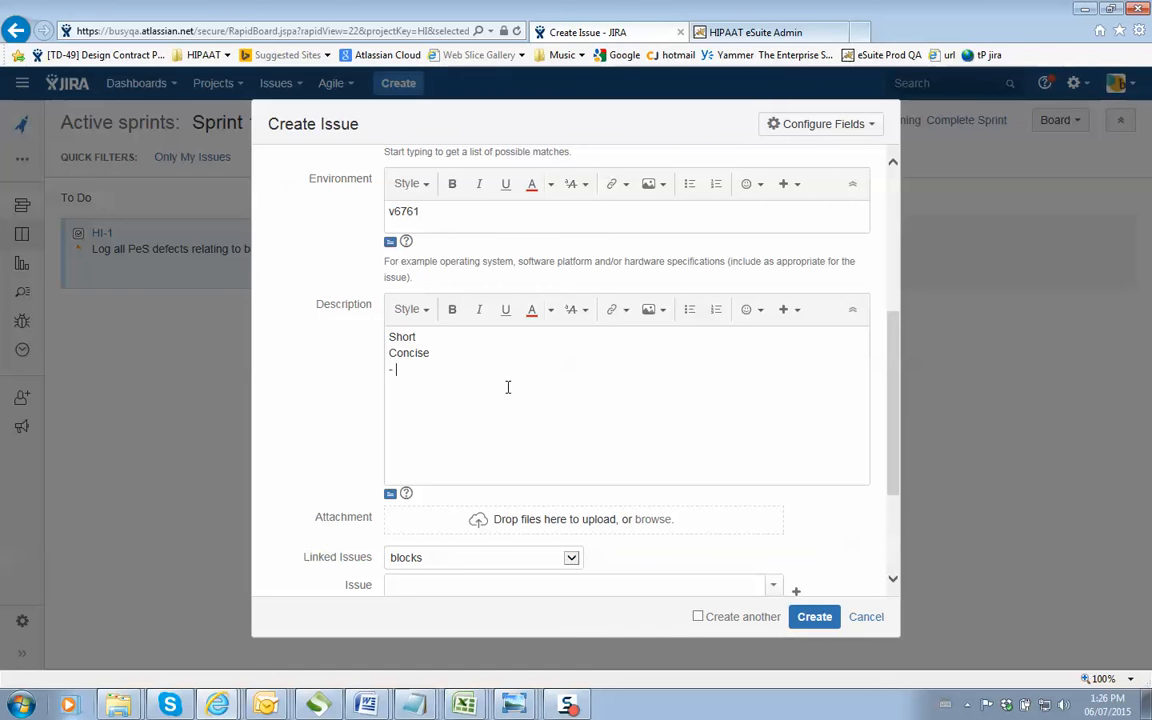
key(Backspace)
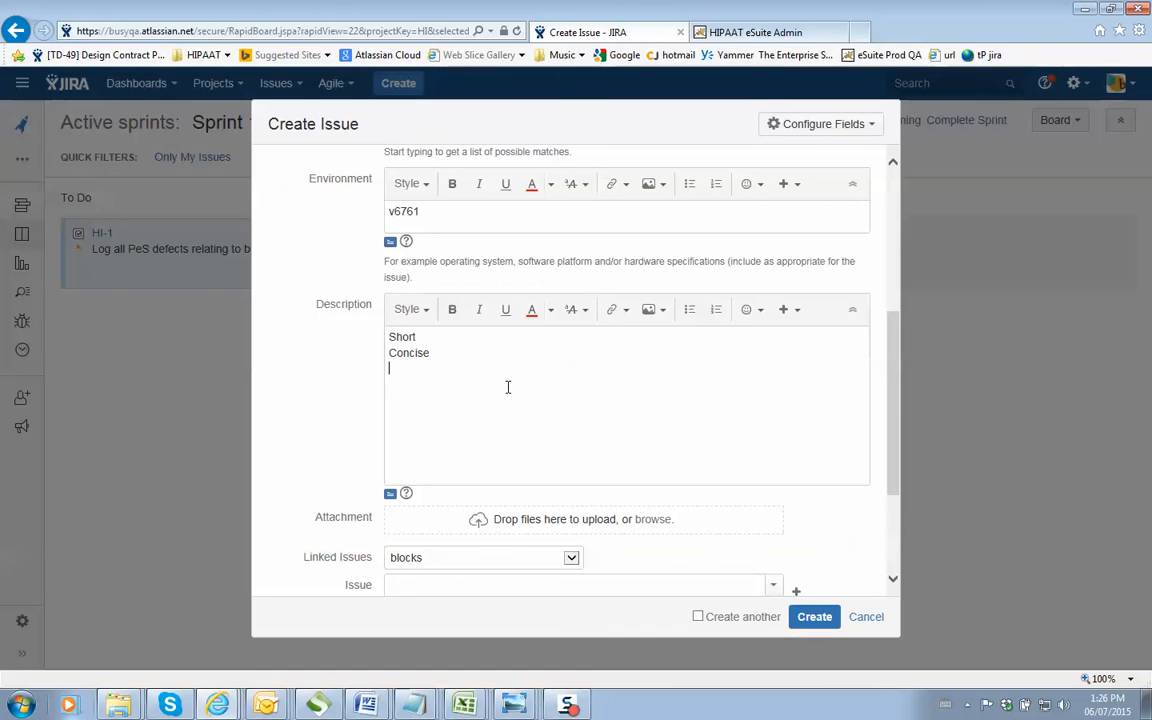
text(Picture)
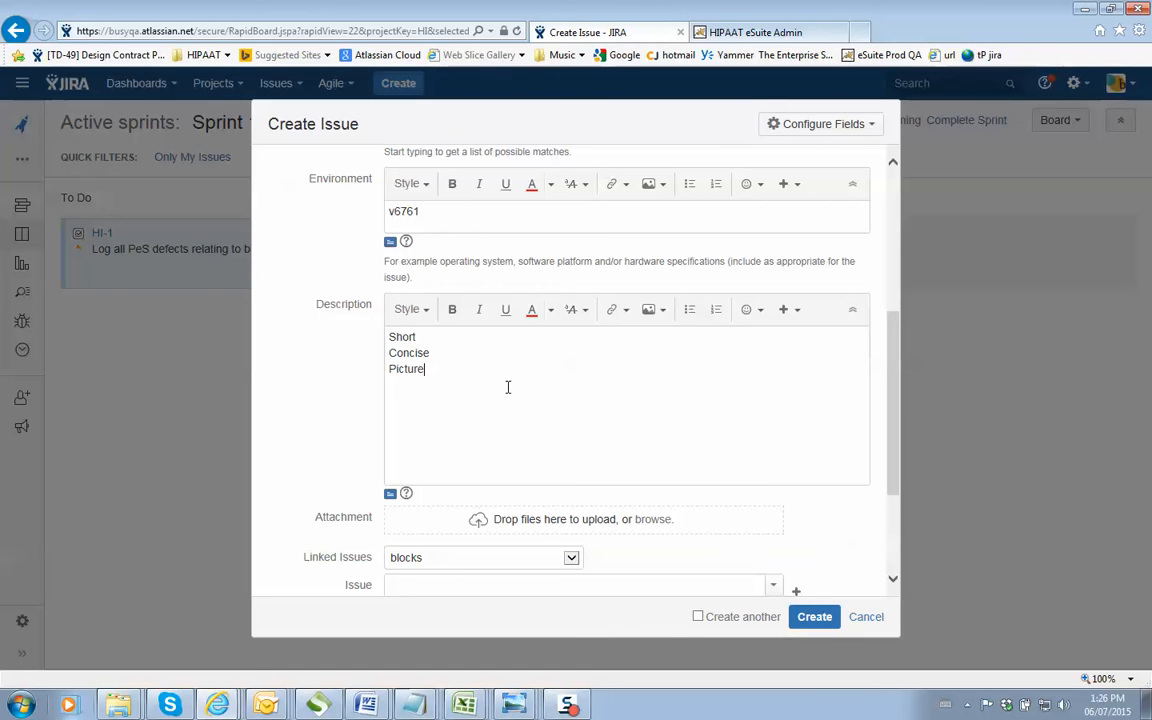
text(s)
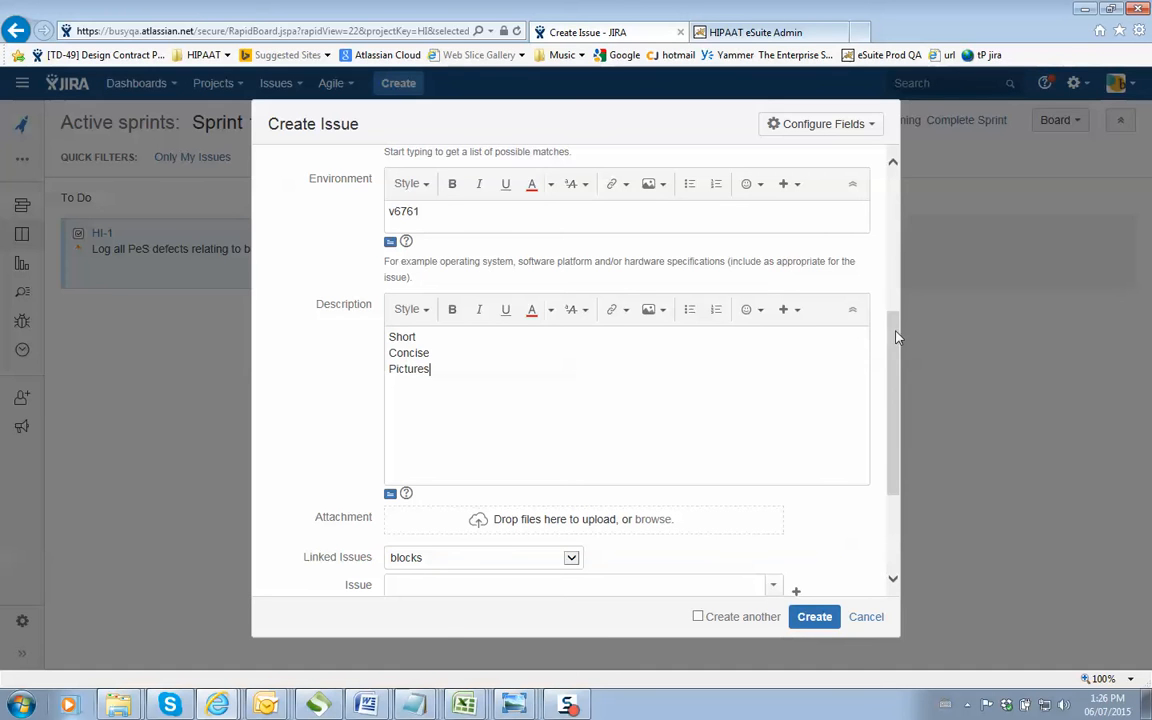
Assign the issue to Sprint 1 Ending July 20 and create it as HI-2 under To Do
scroll(down, 3)
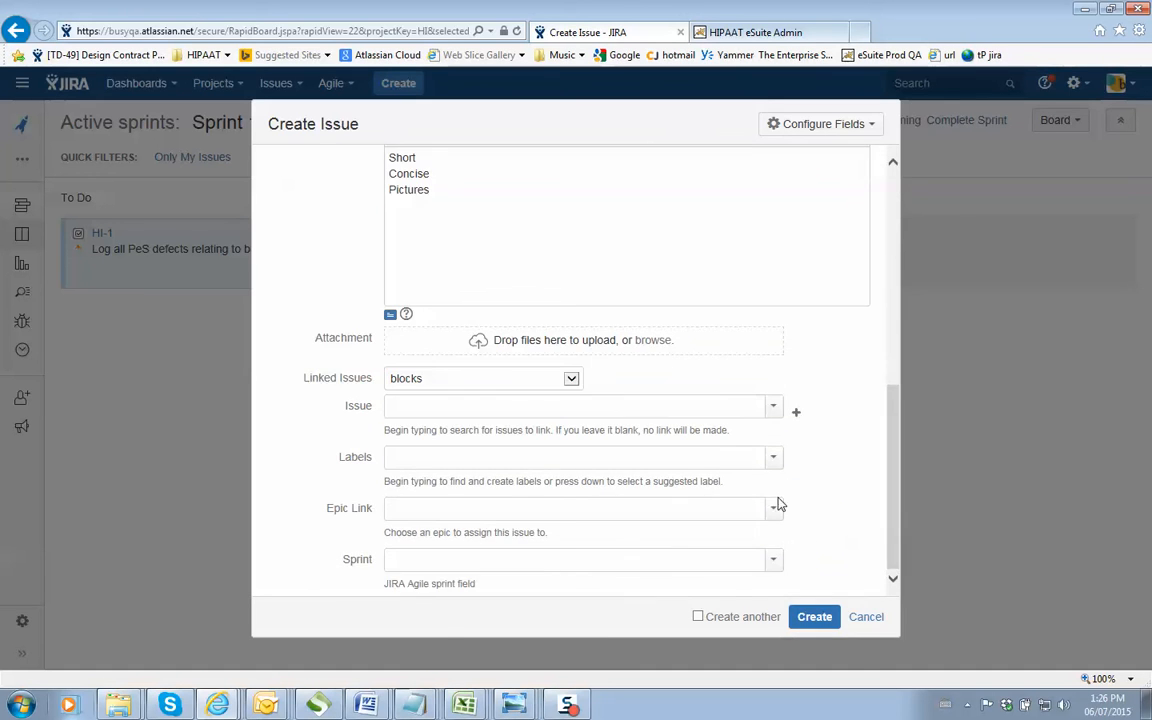
click(580, 560)
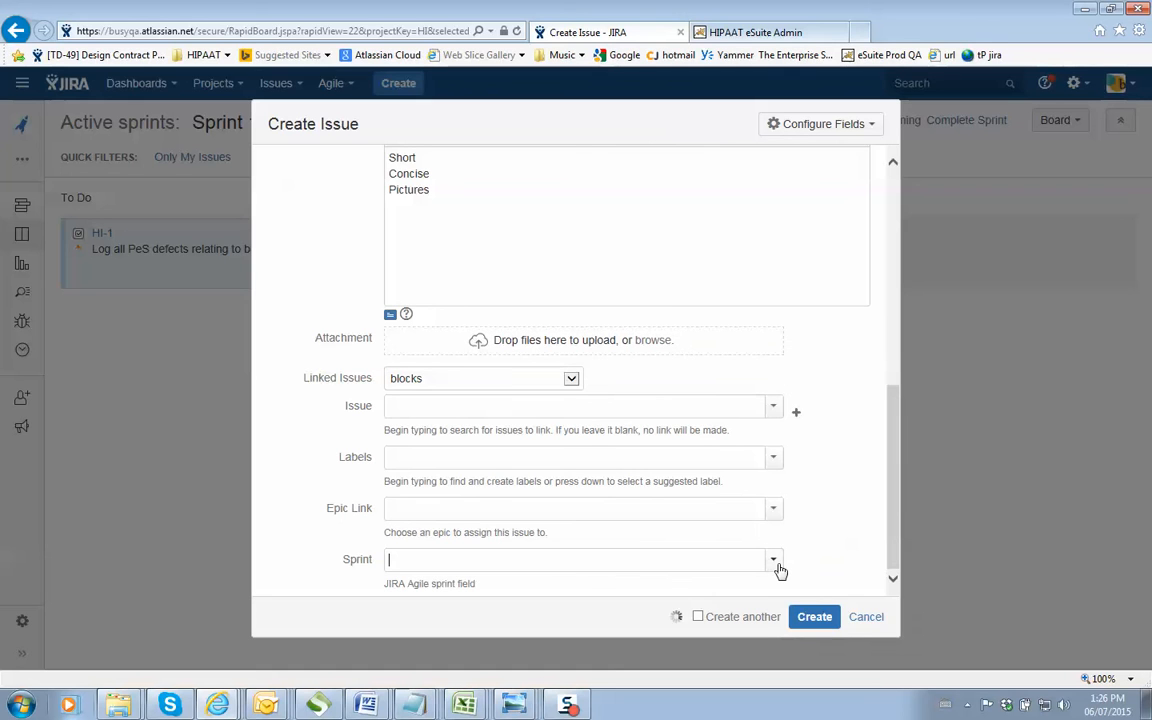
click(772, 560)
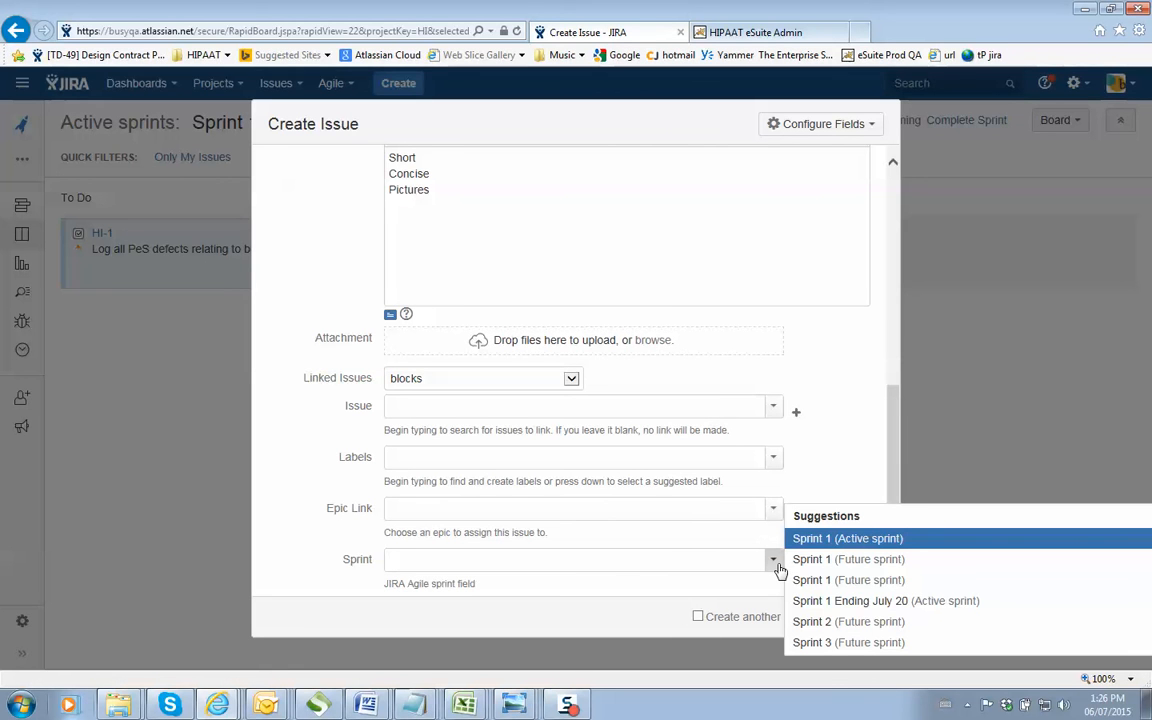
mouse_move(884, 600)
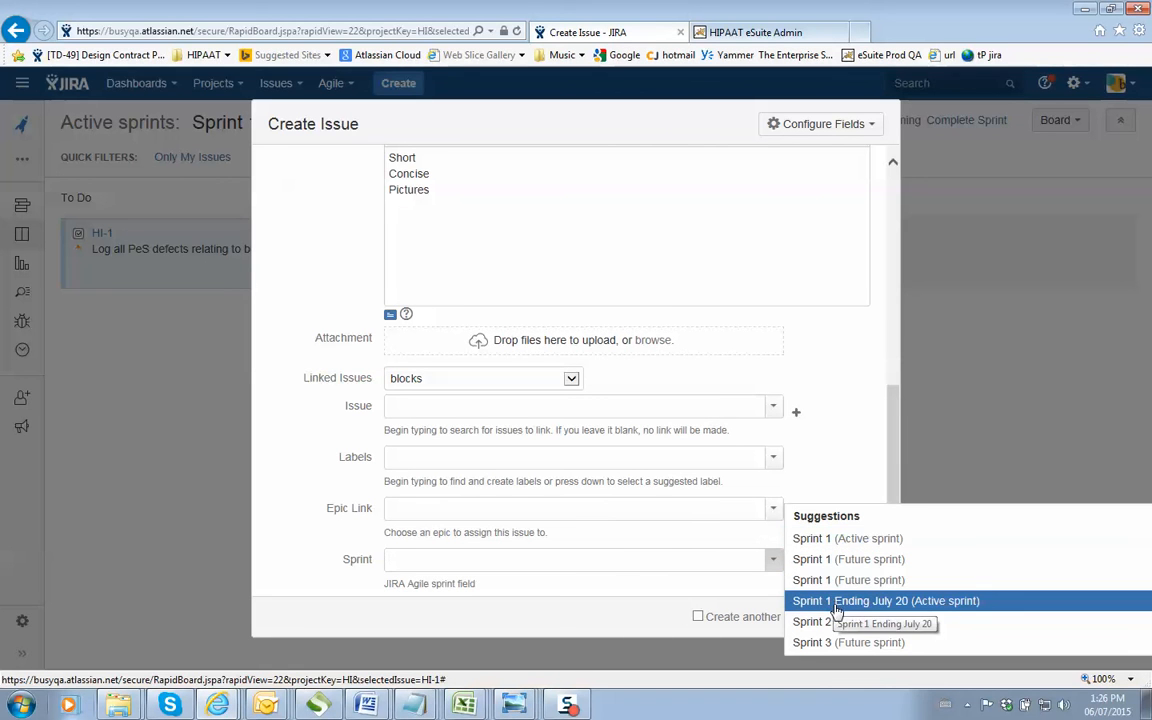
mouse_move(916, 608)
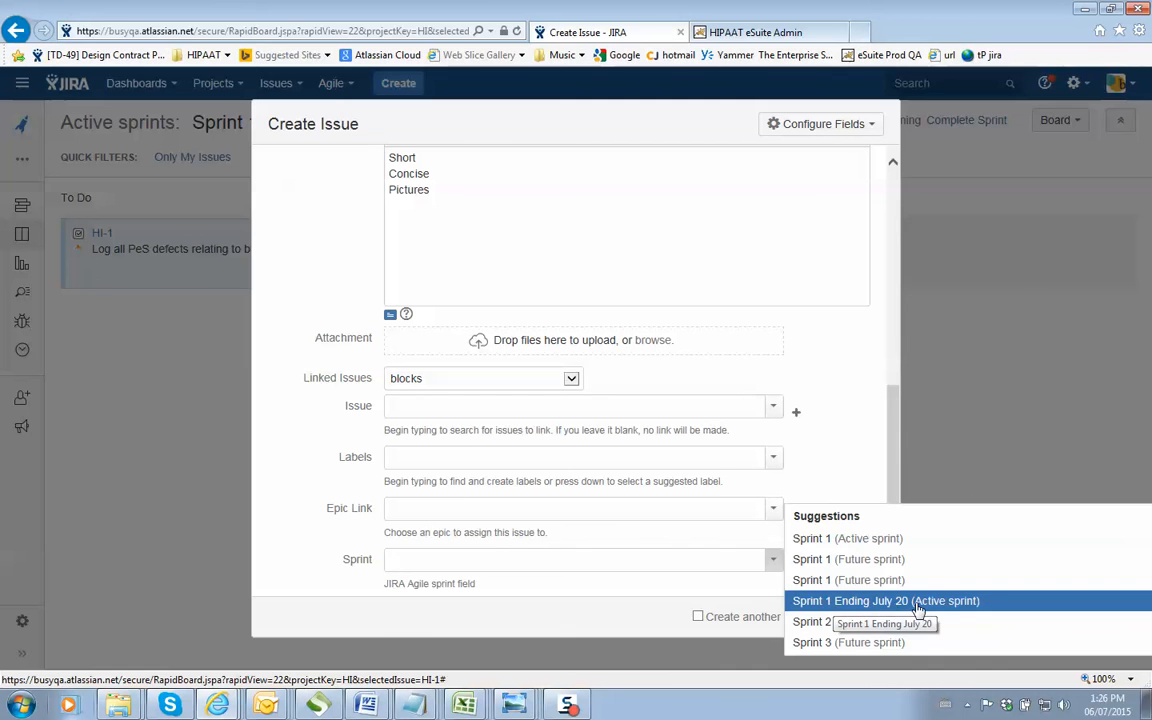
click(884, 600)
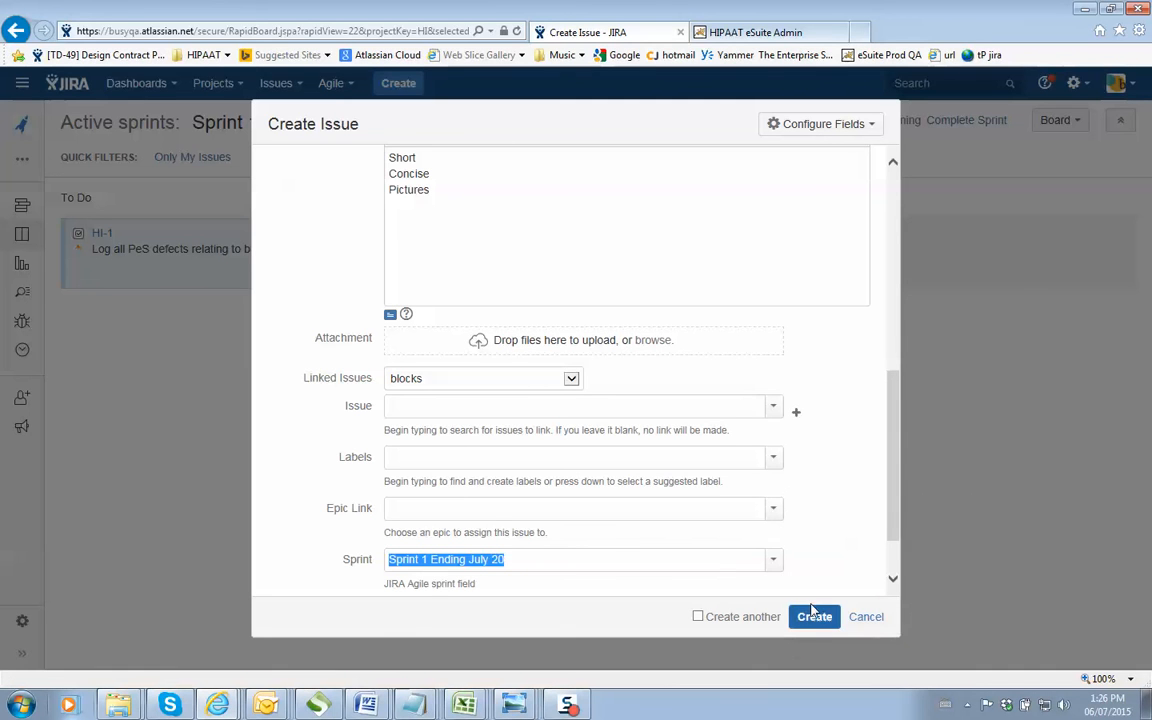
mouse_move(814, 616)
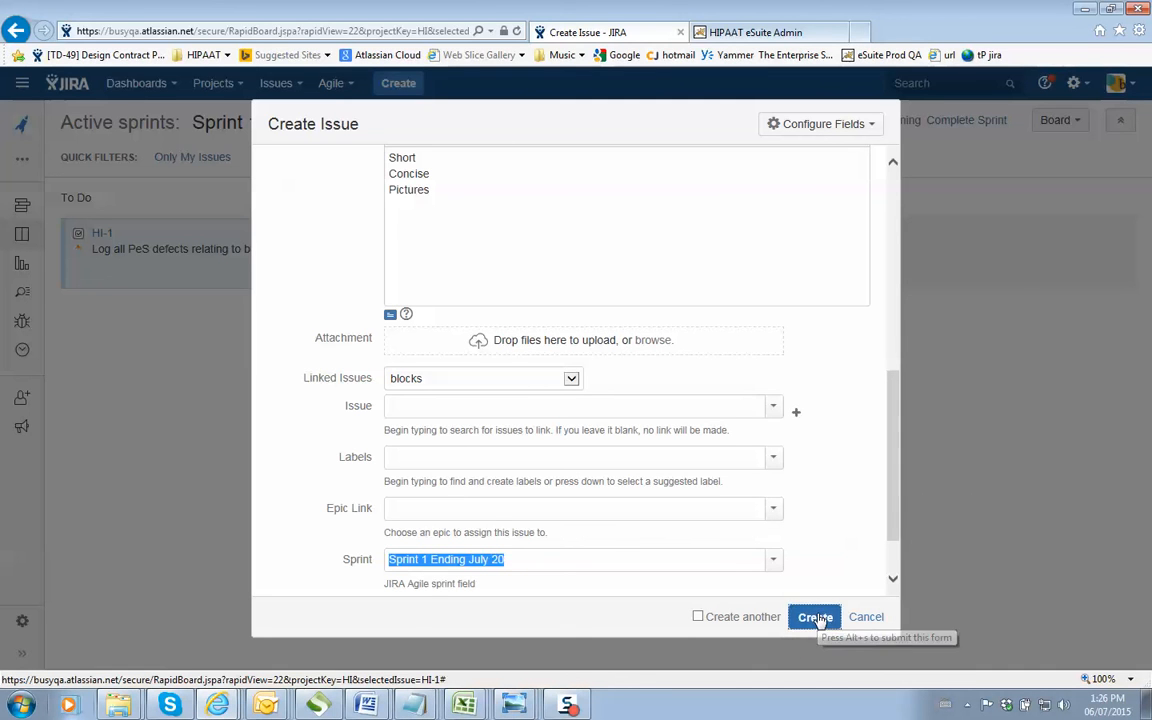
click(816, 616)
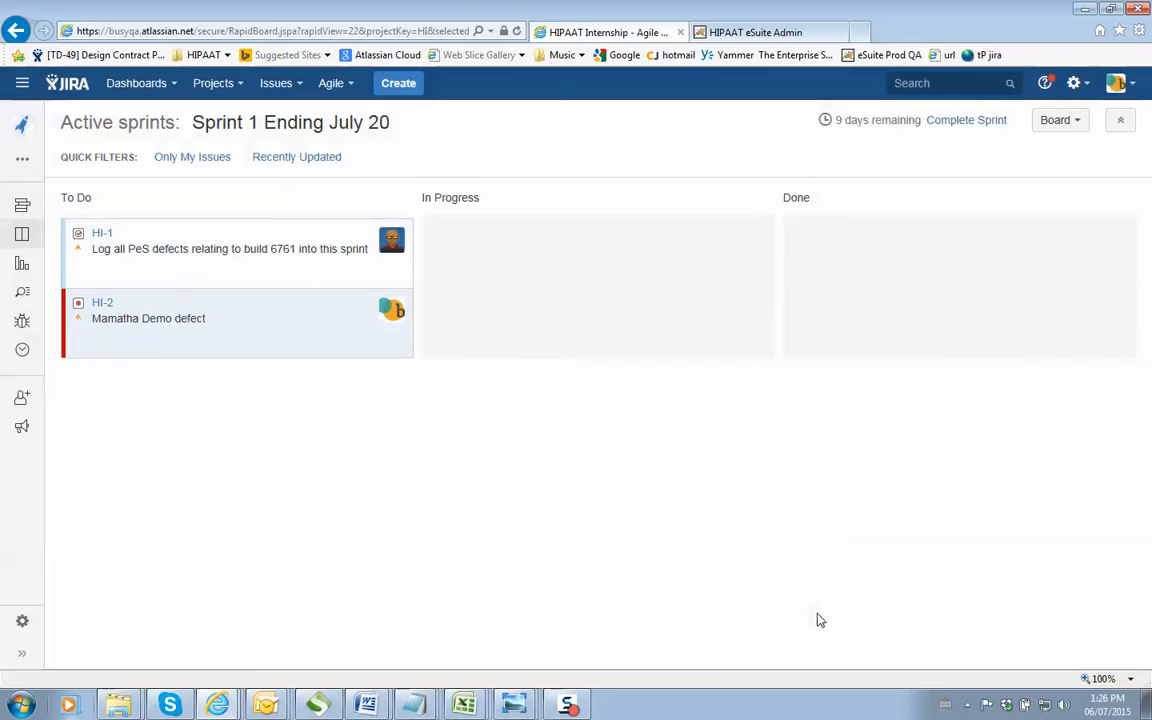
mouse_move(190, 320)
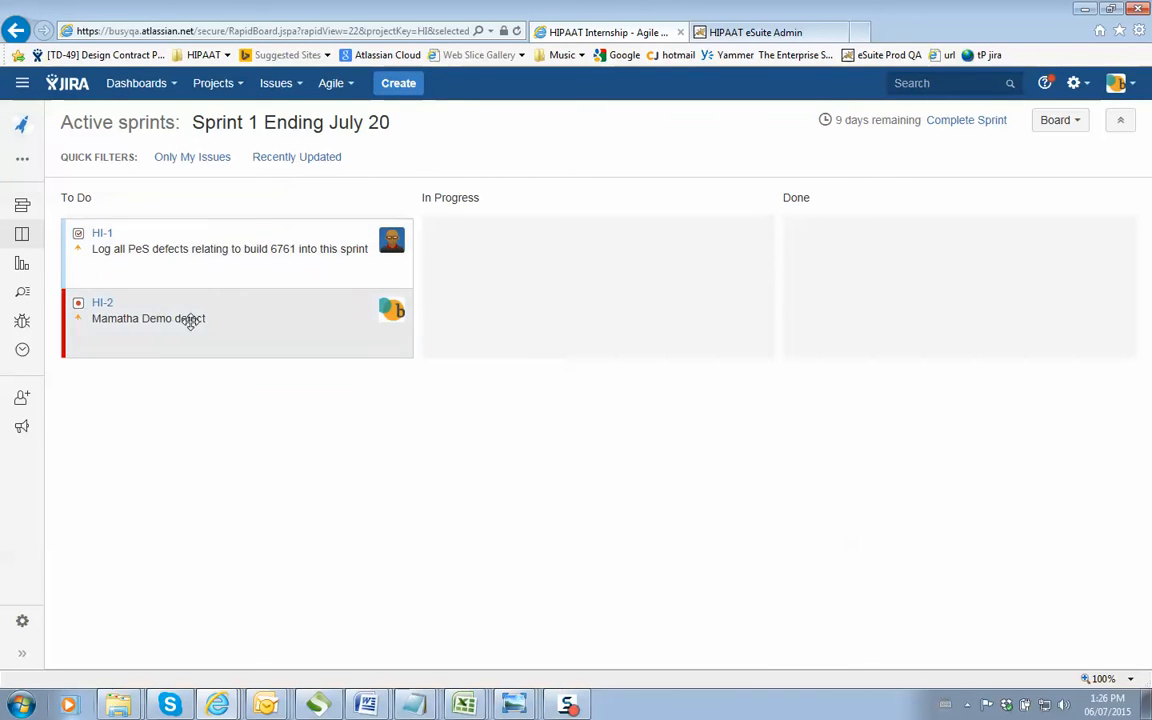
Drag the HI-2 'Mamatha Demo defect' card from To Do into In Progress
click(148, 318)
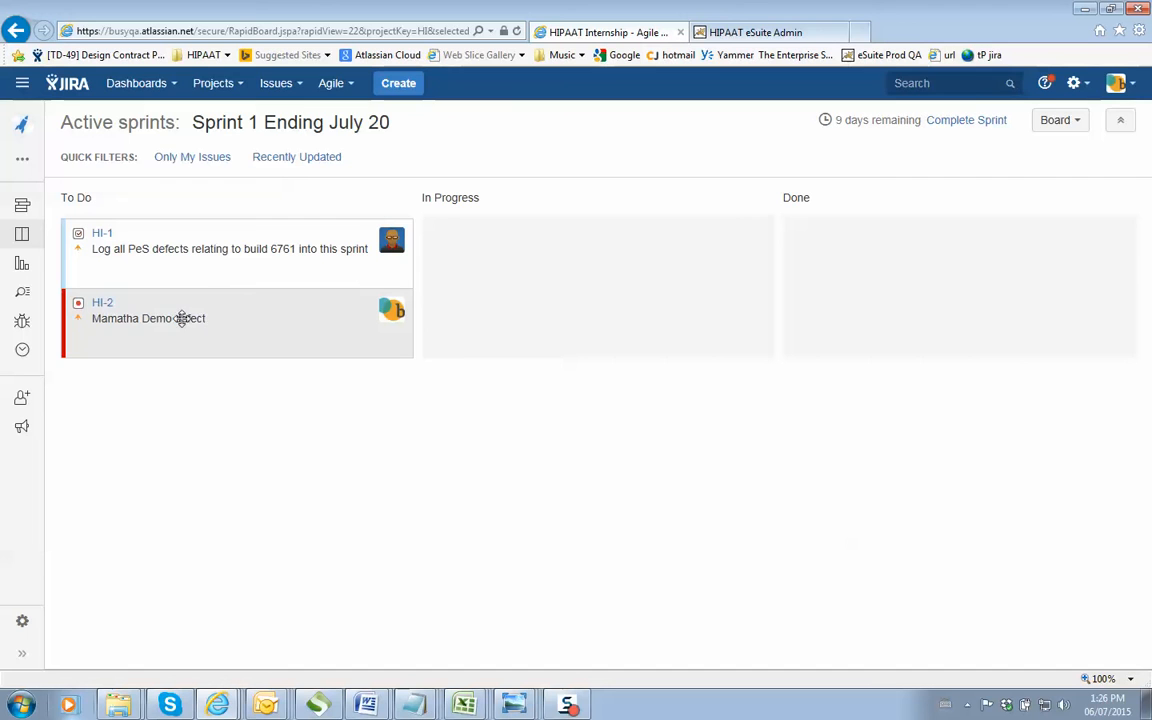
mouse_move(184, 318)
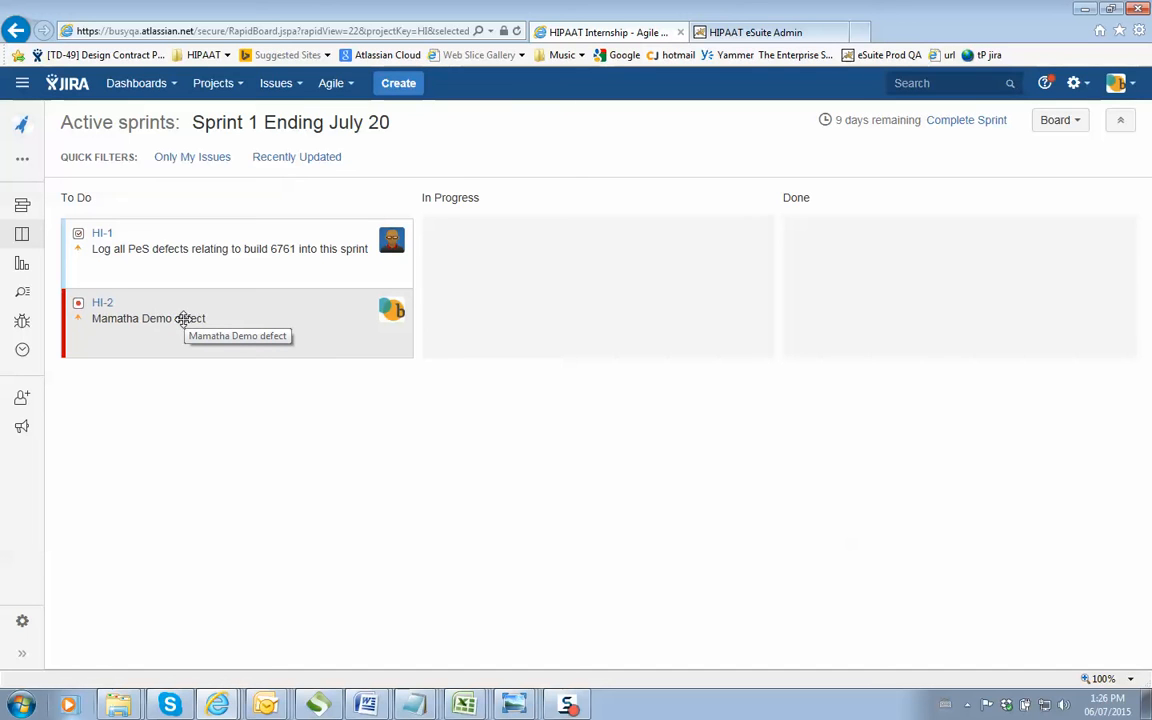
mouse_move(204, 400)
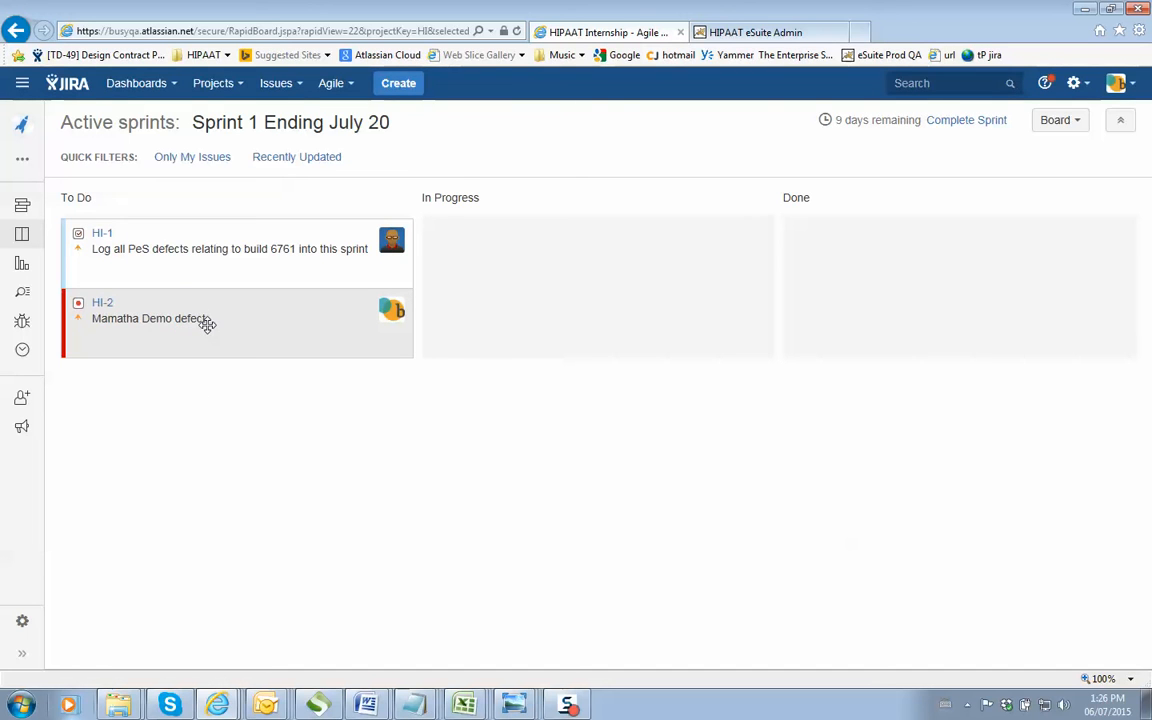
drag(150, 318, 598, 286)
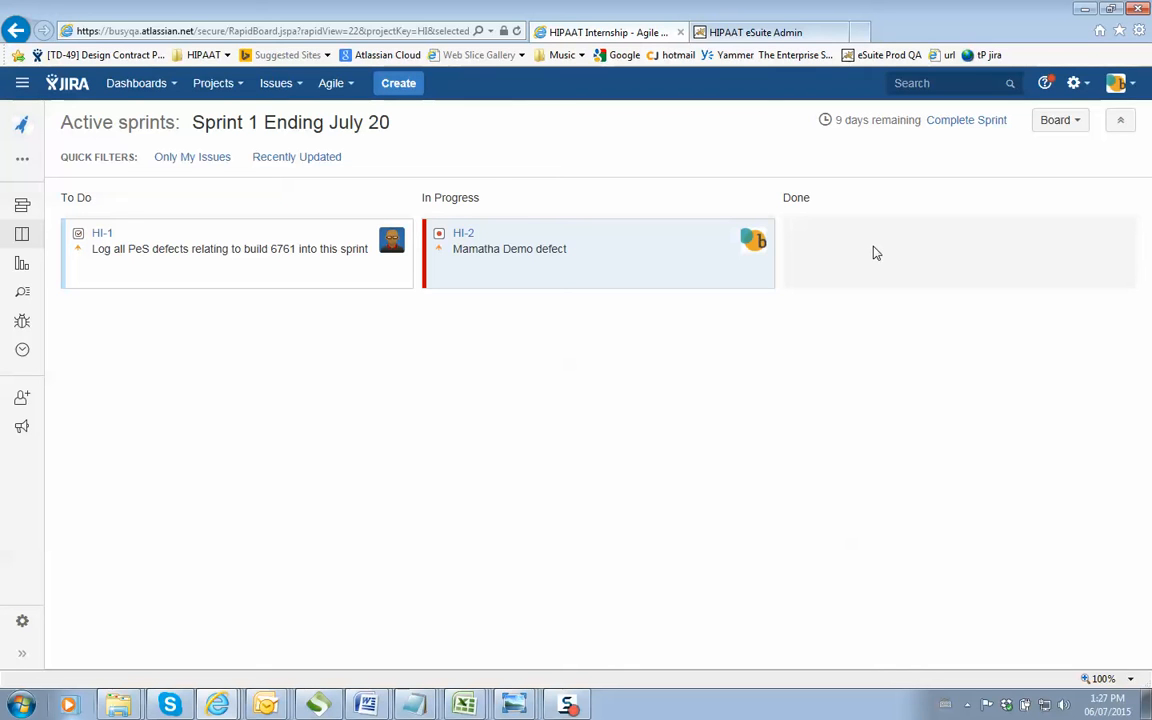
click(212, 84)
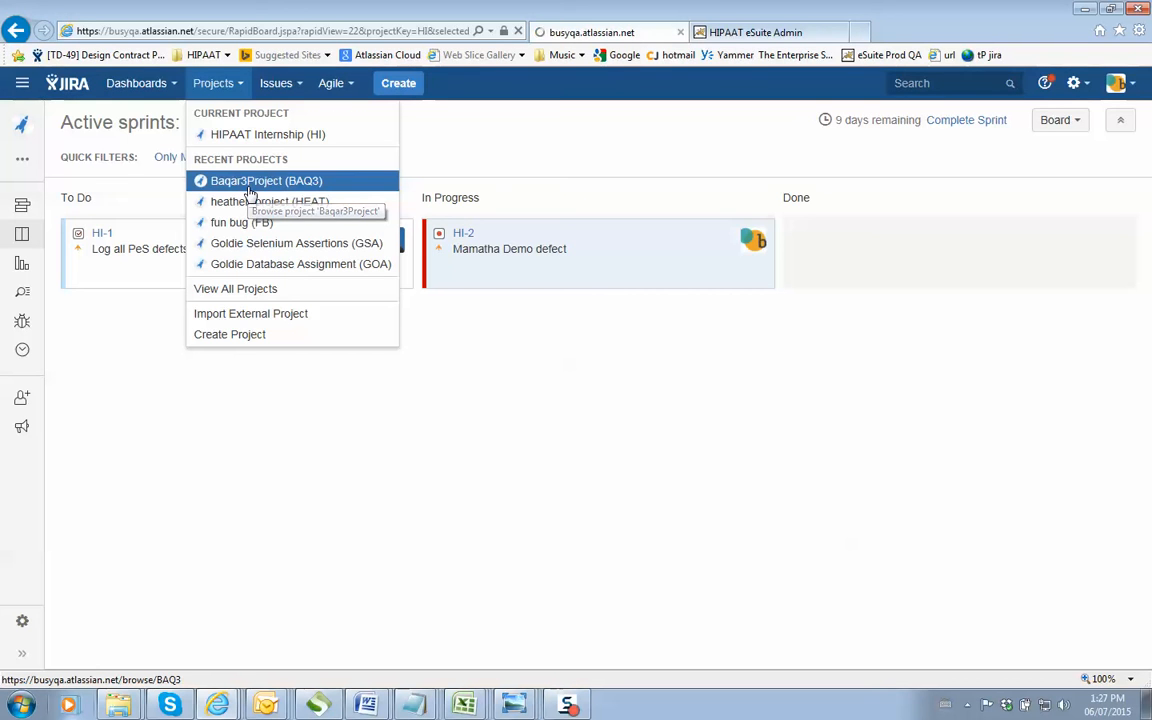
click(266, 180)
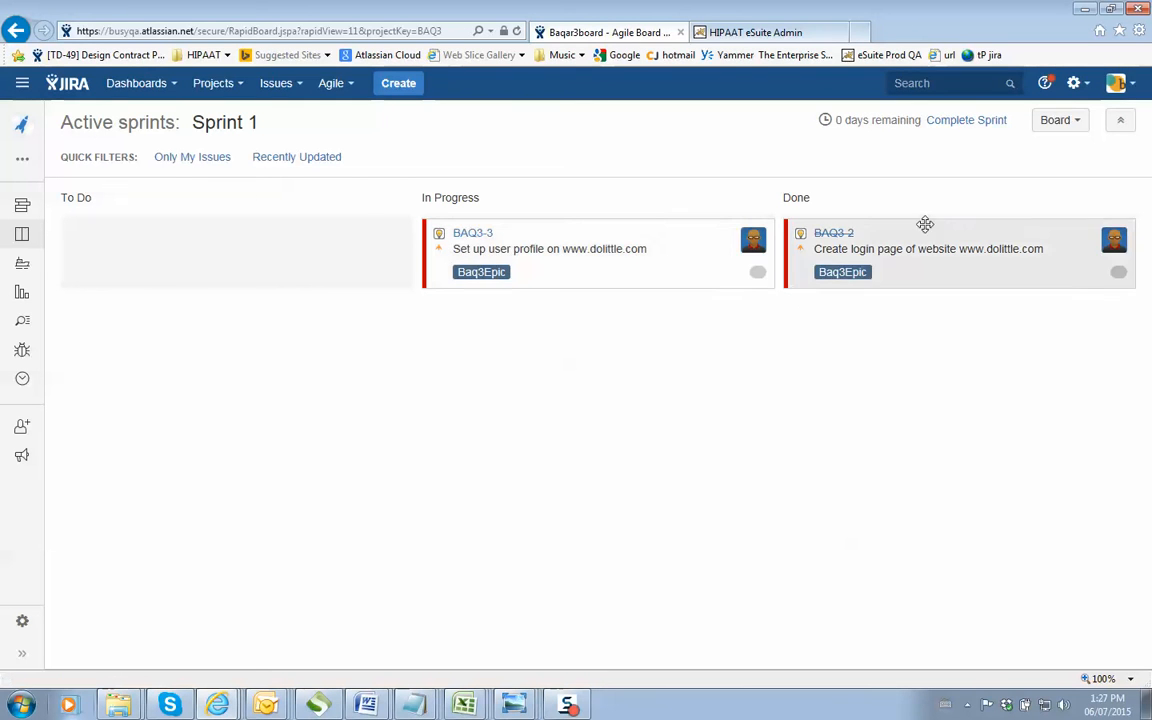
click(472, 232)
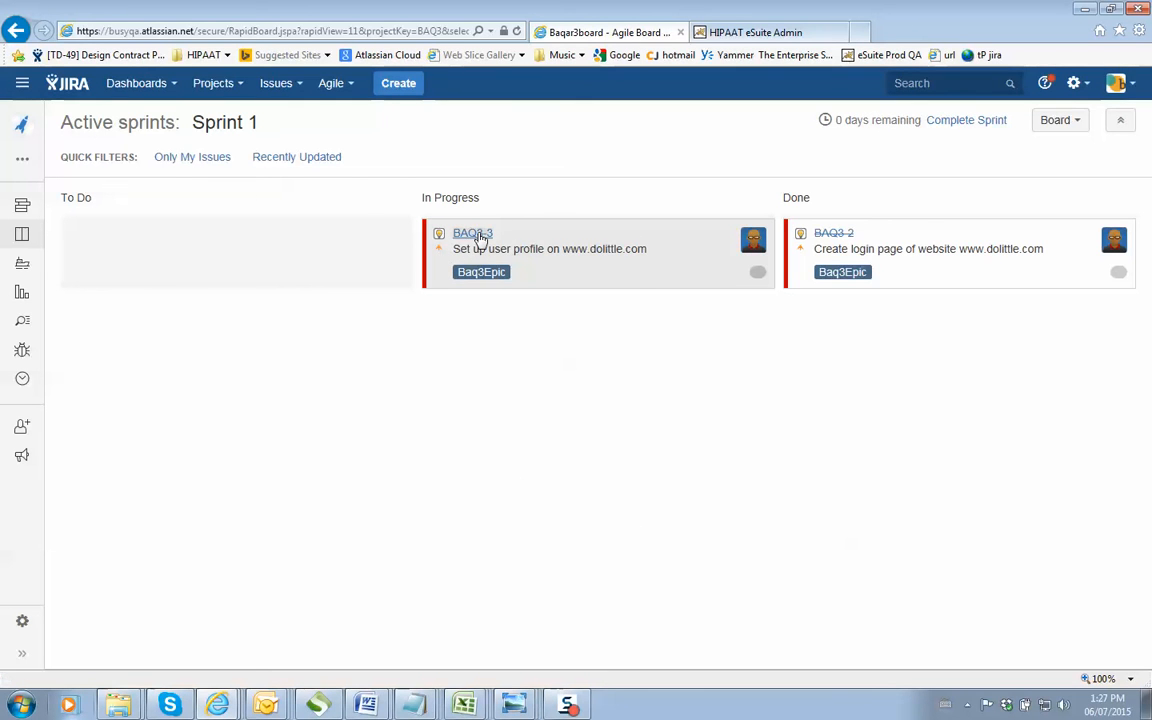
right_click(472, 232)
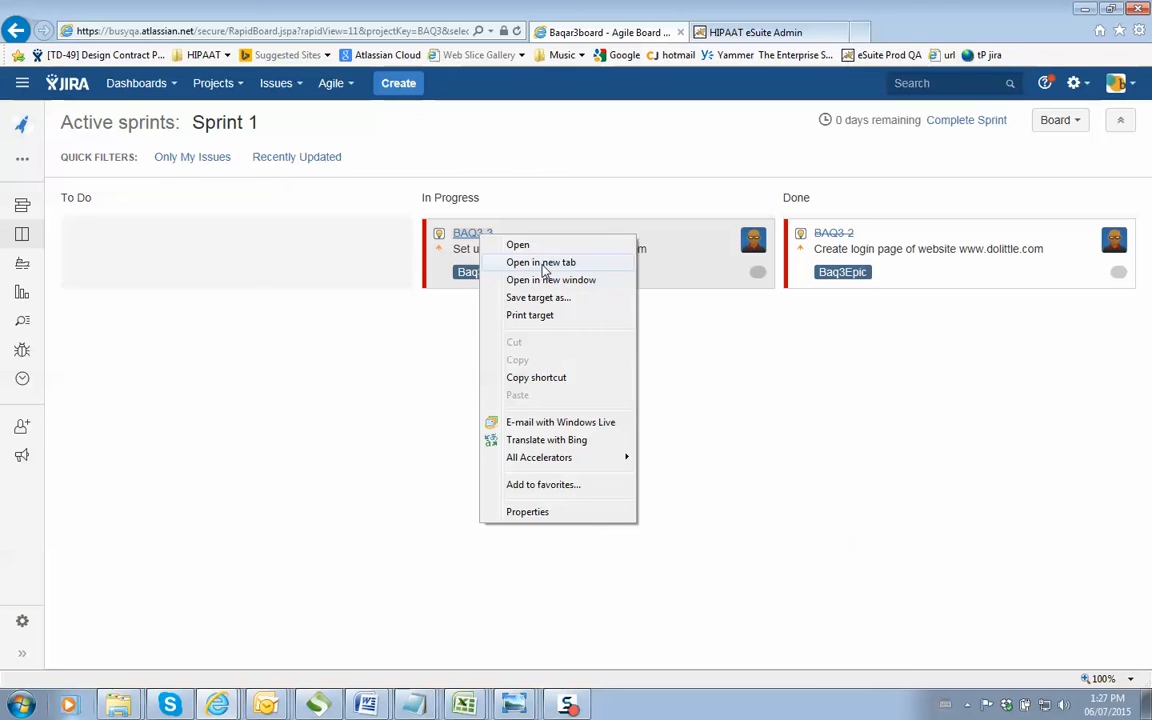
click(540, 262)
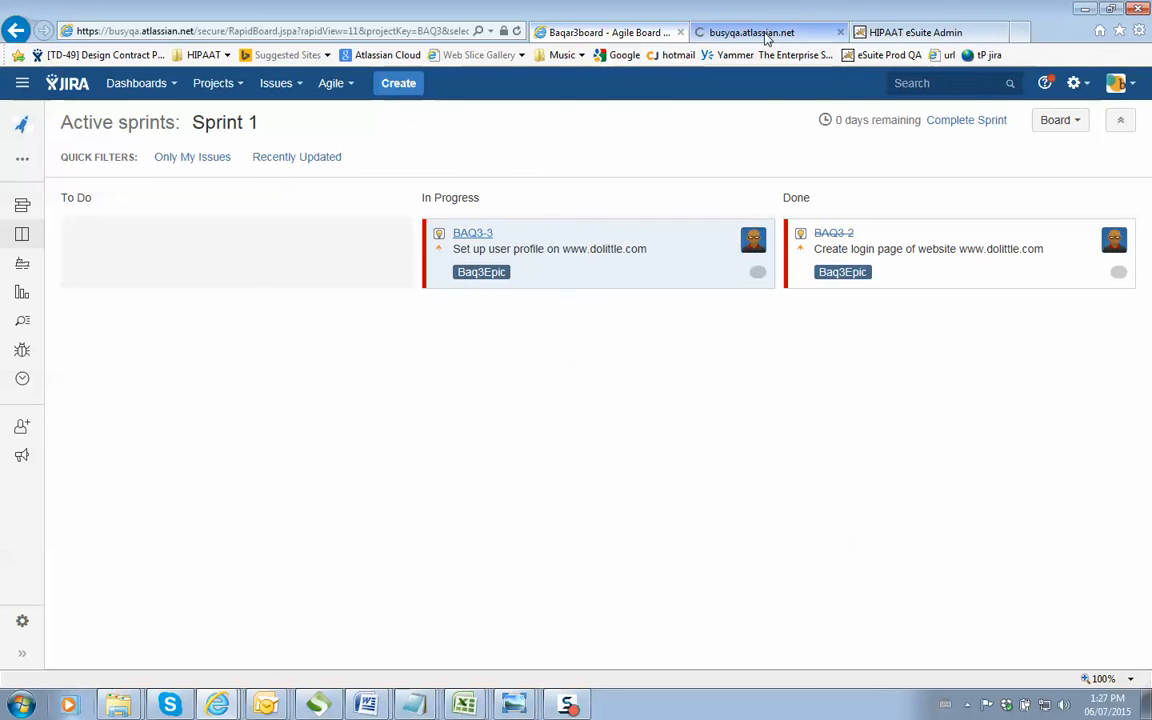
click(472, 232)
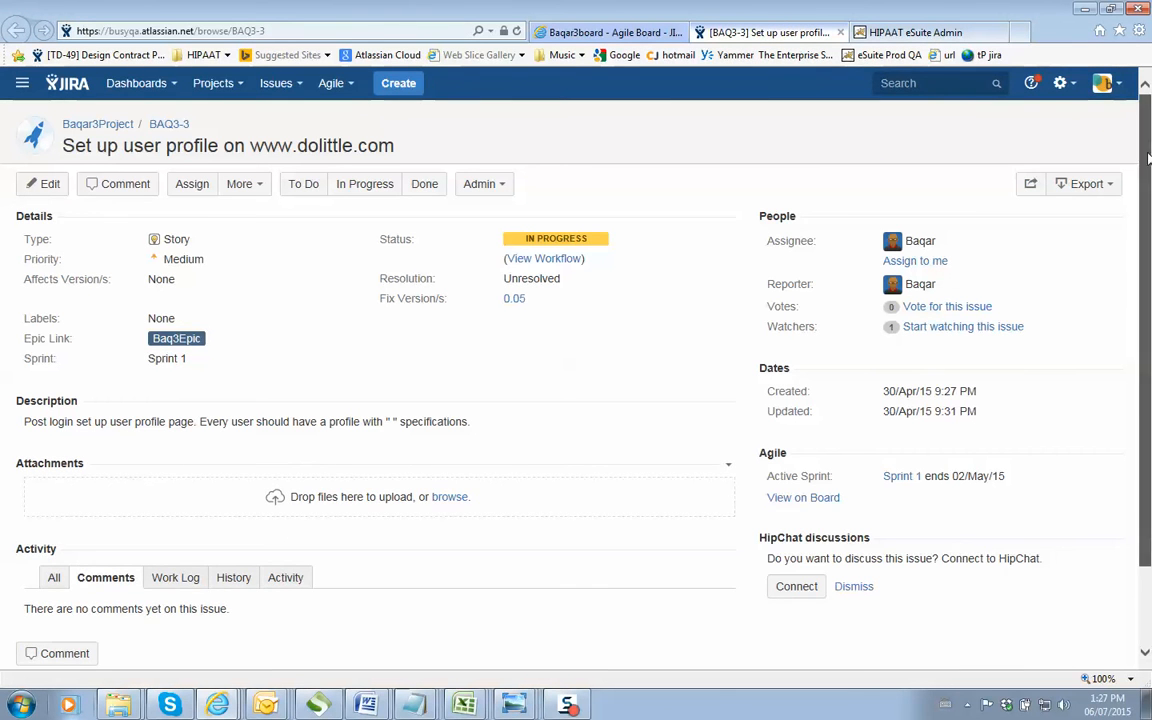
scroll(down, 3)
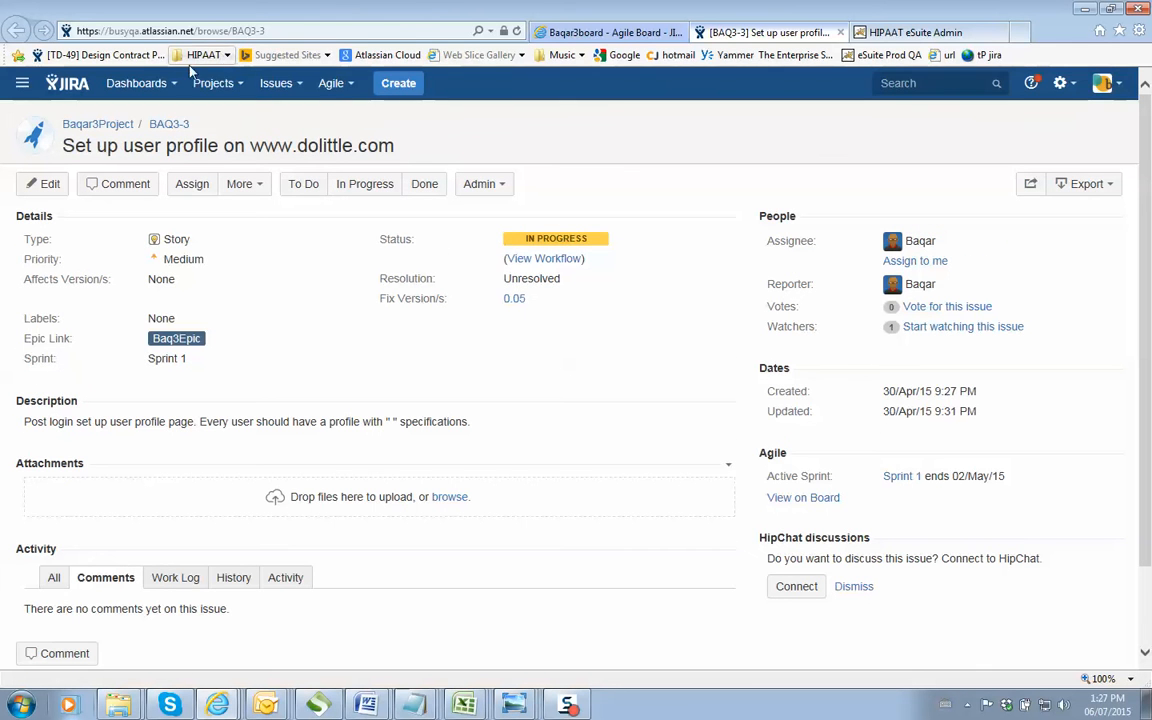
click(212, 84)
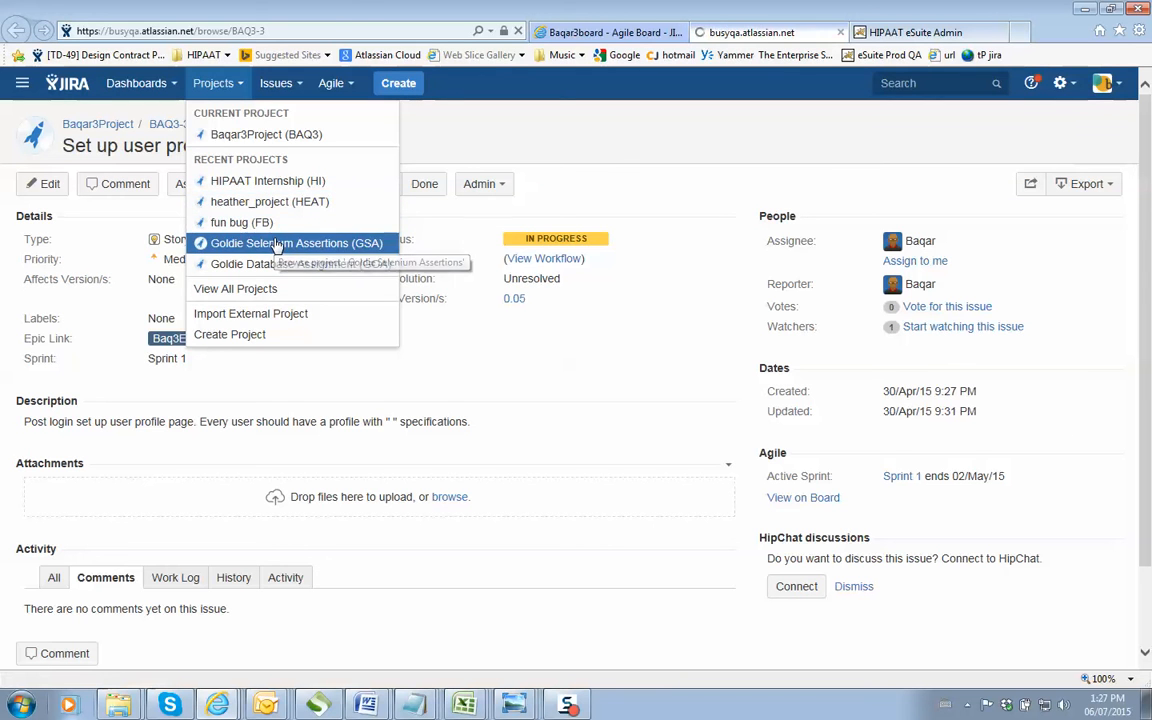
Visit the Goldie Selenium Assertions board, then the Goldie Database Assignment (GOA) board, both without active sprints
click(296, 244)
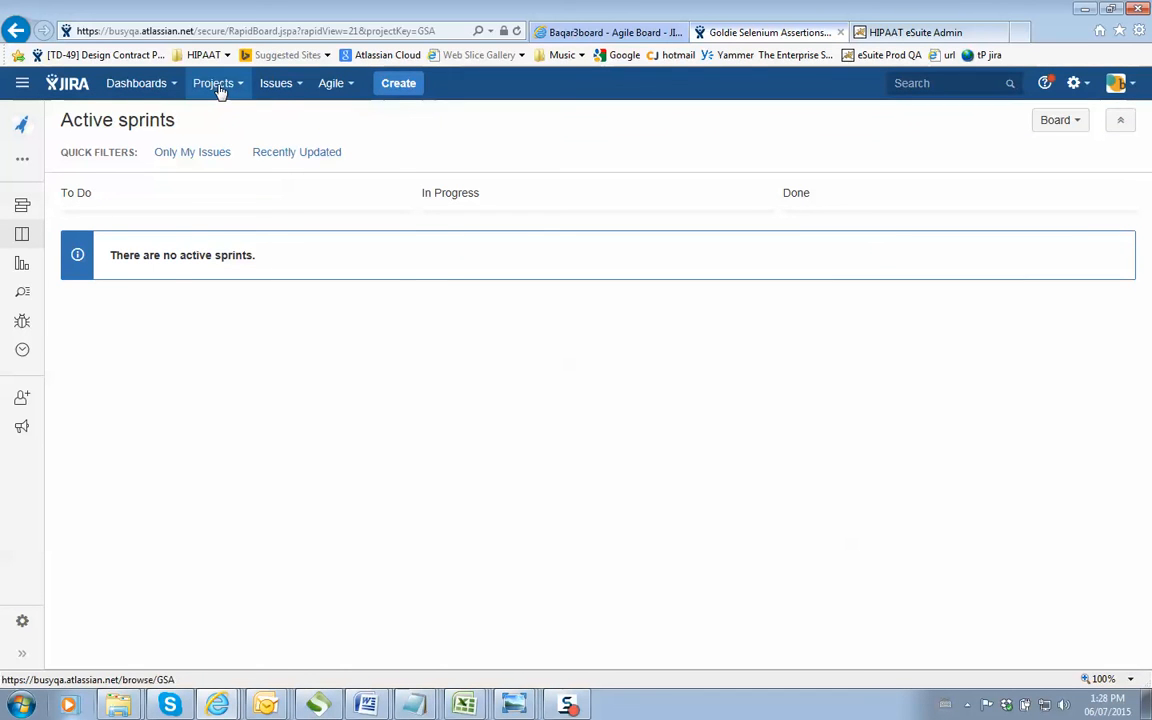
click(212, 84)
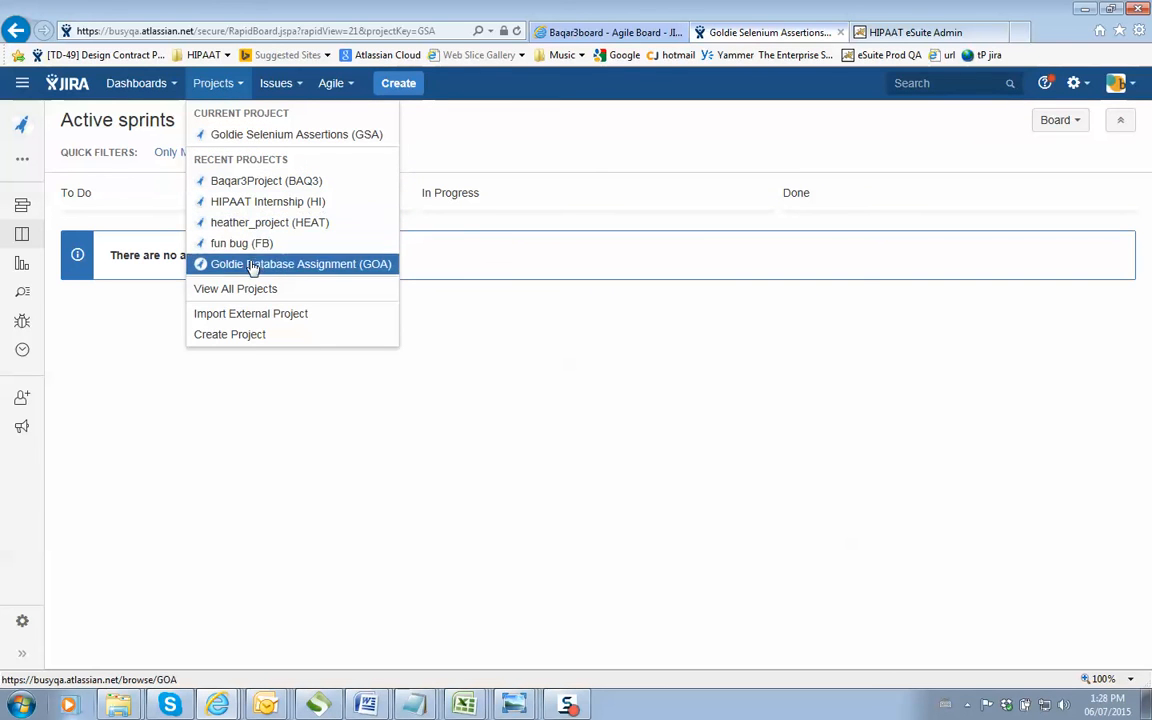
click(300, 264)
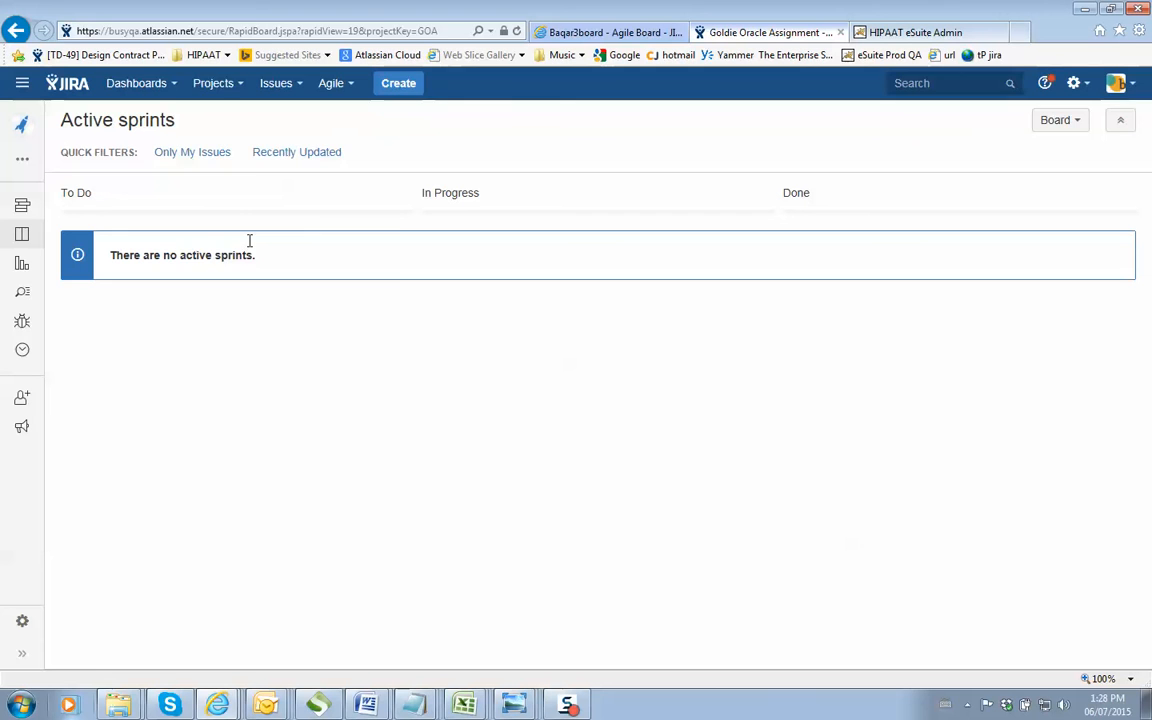
click(212, 84)
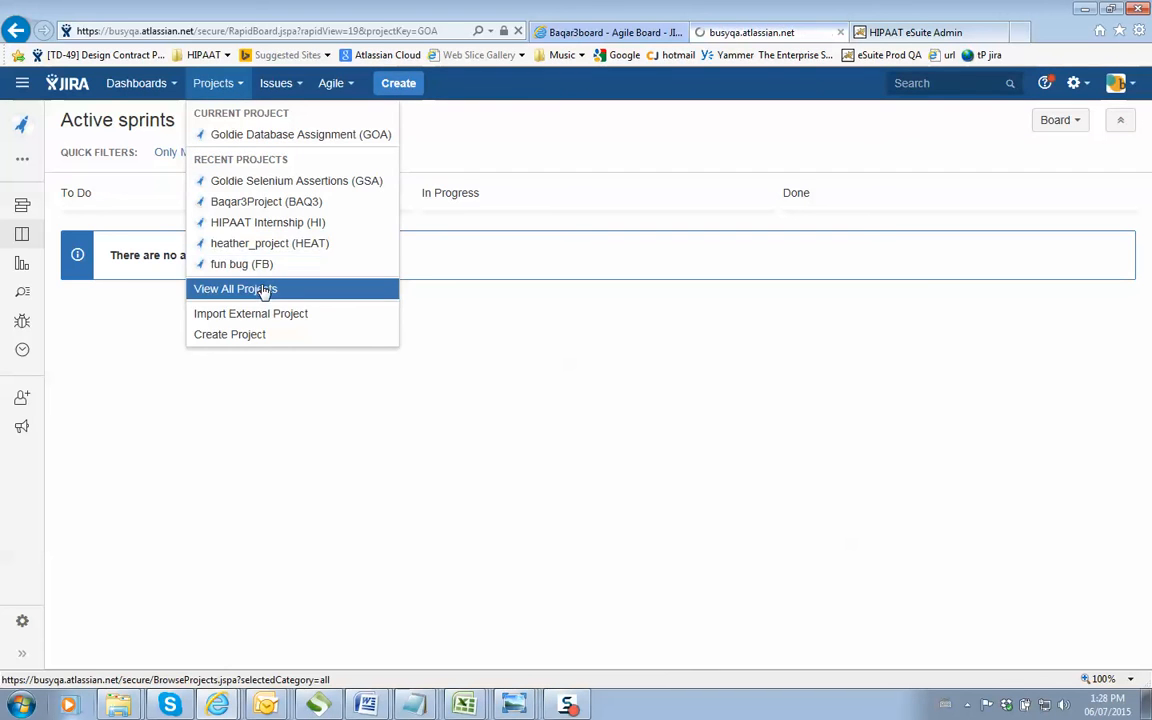
From View All Projects, bring up the Patient Privace project board
click(234, 288)
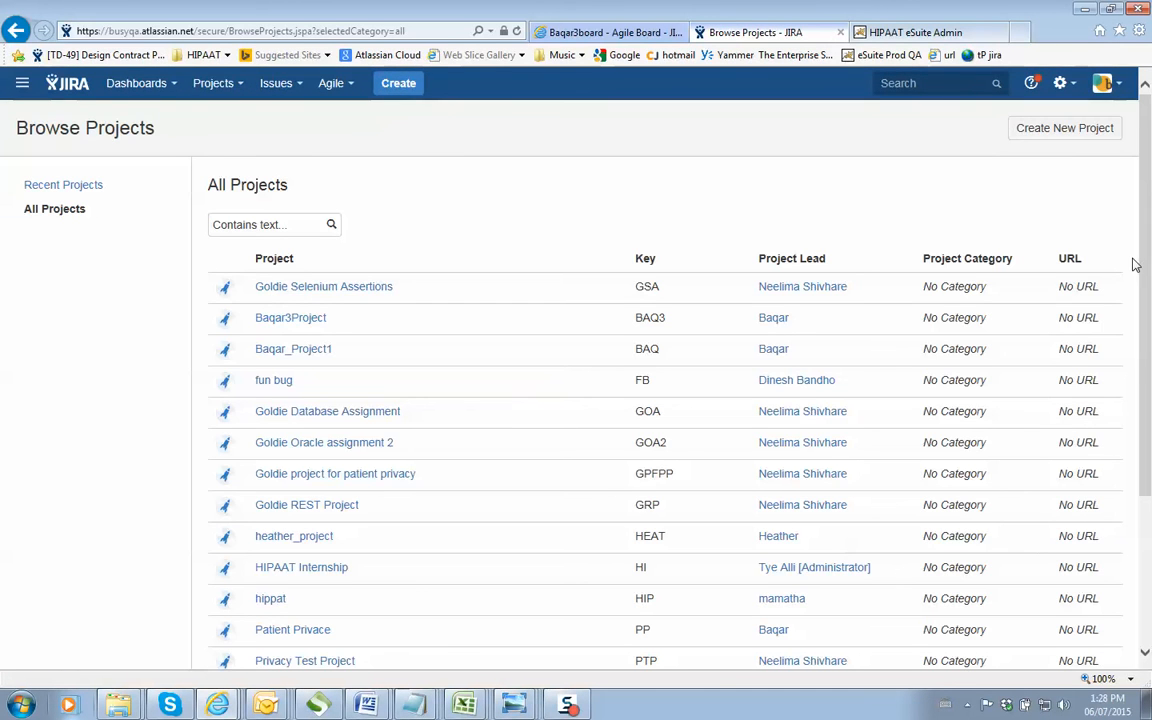
scroll(down, 3)
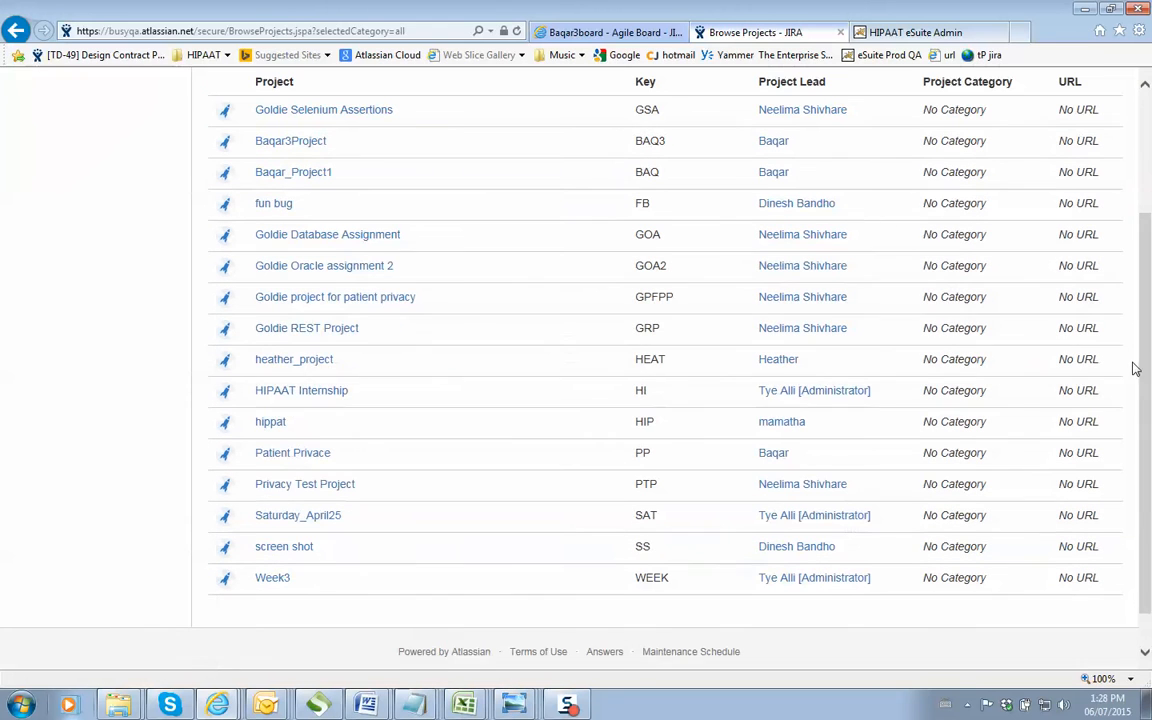
mouse_move(304, 380)
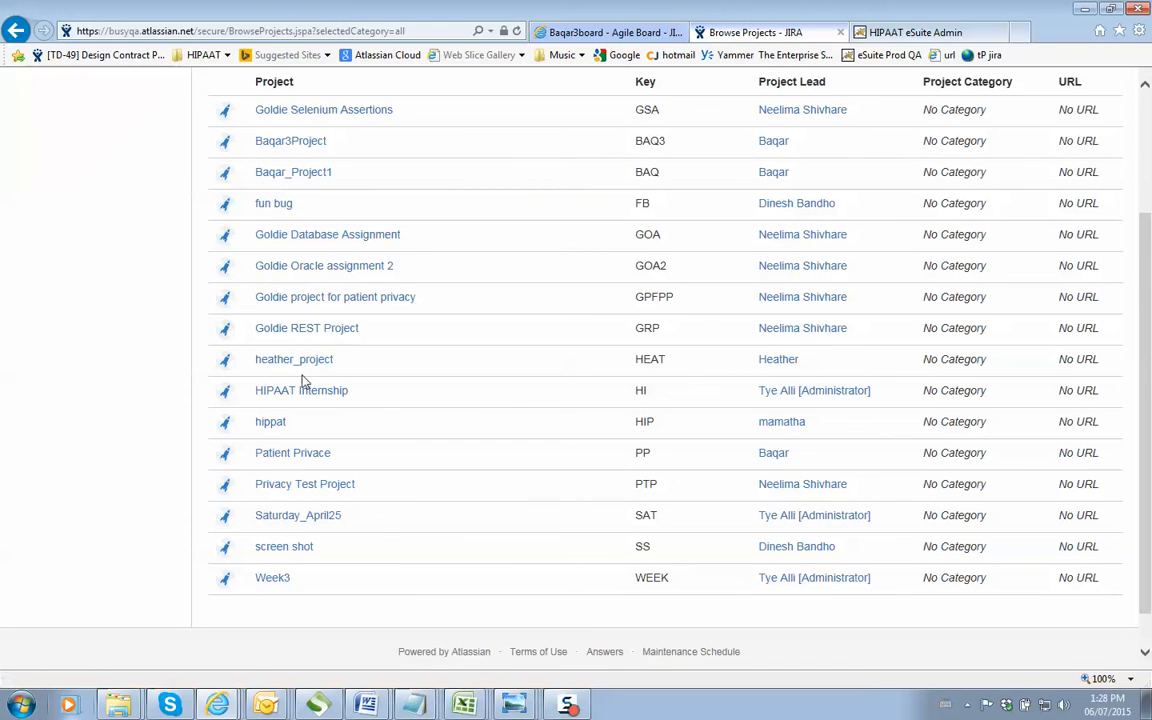
mouse_move(280, 444)
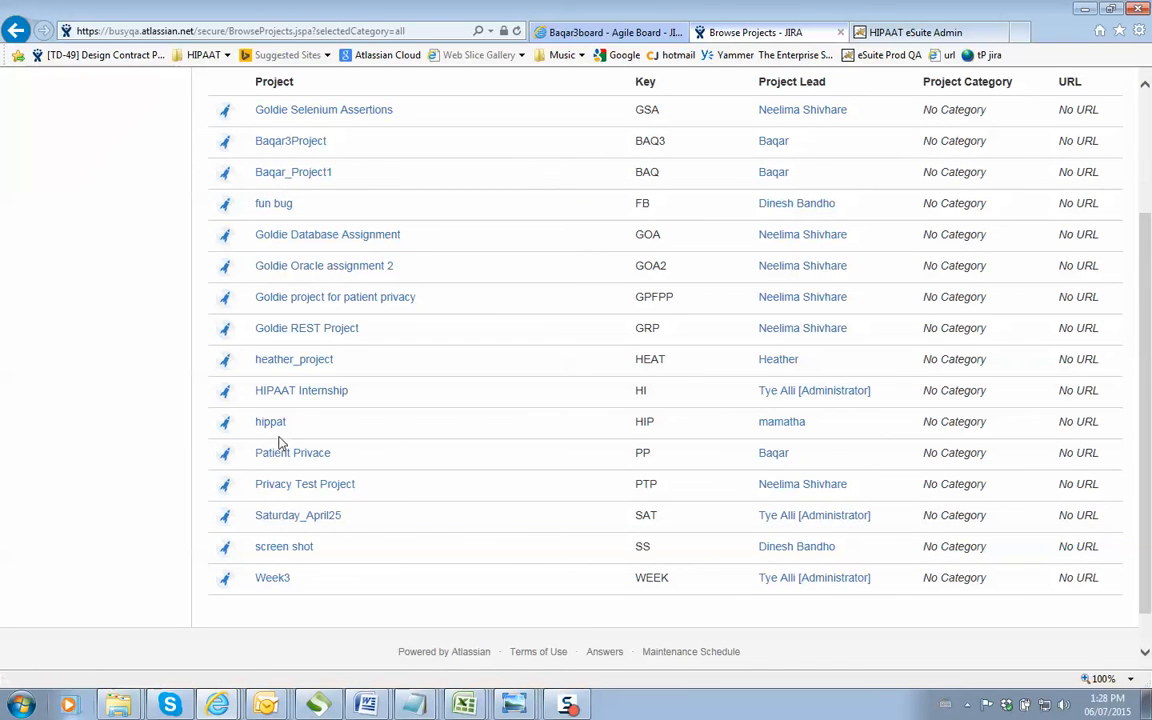
mouse_move(270, 420)
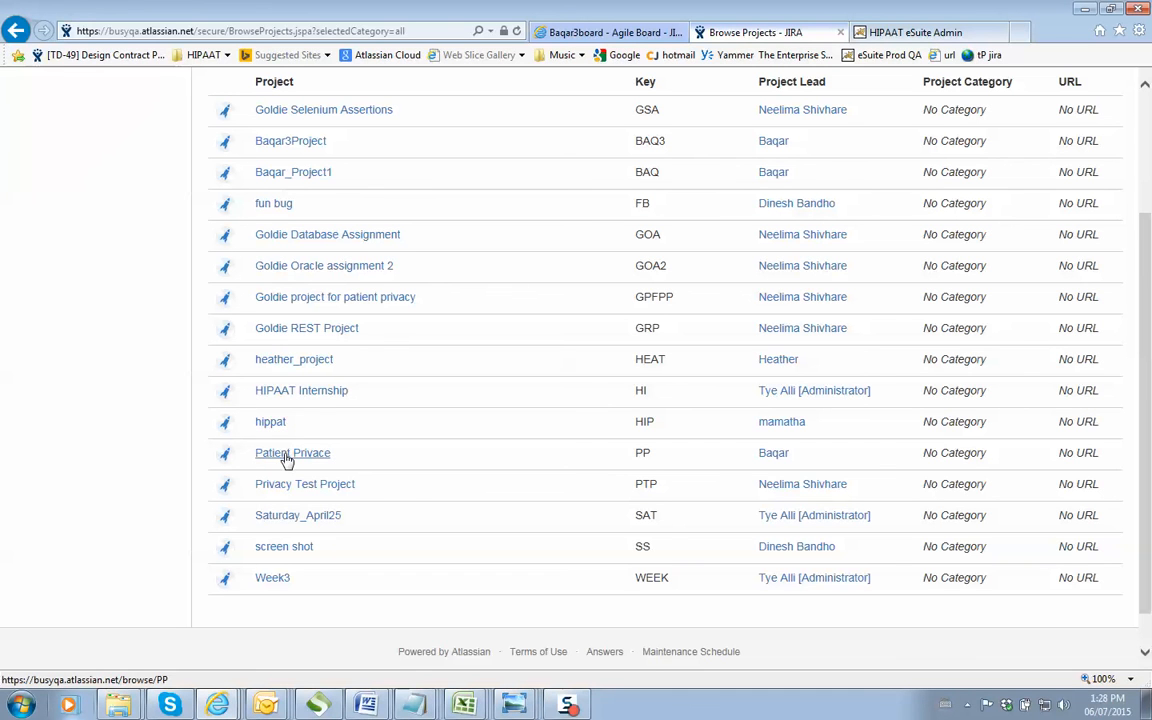
click(292, 452)
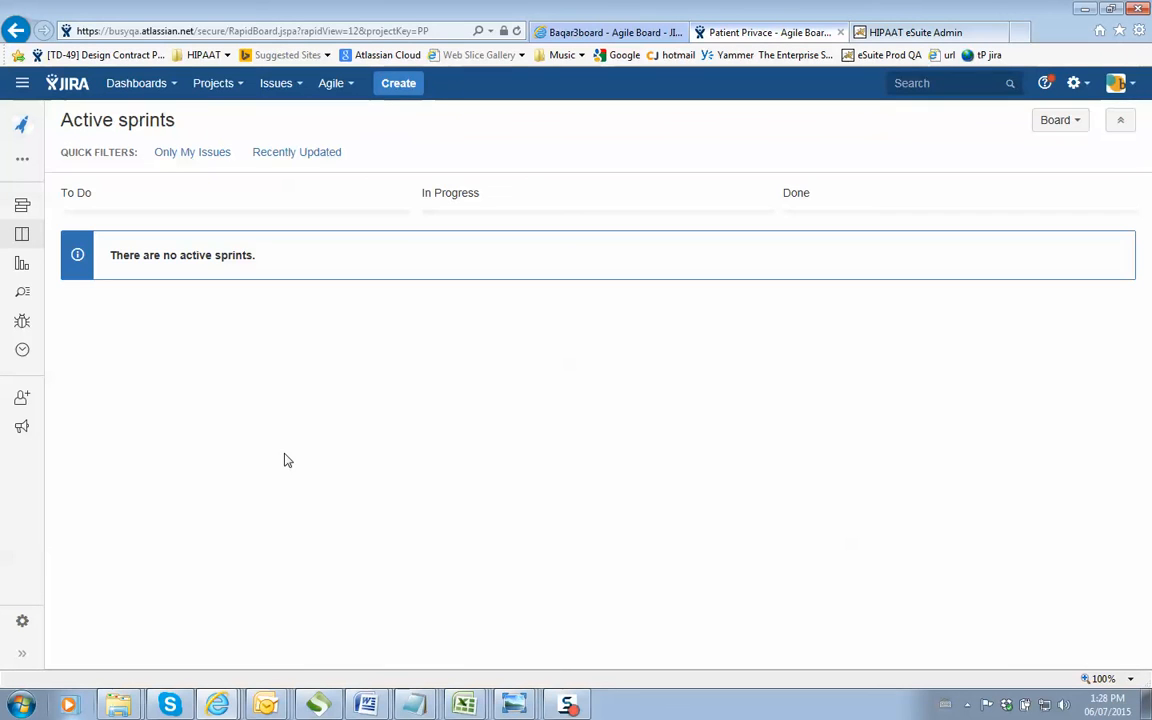
click(212, 84)
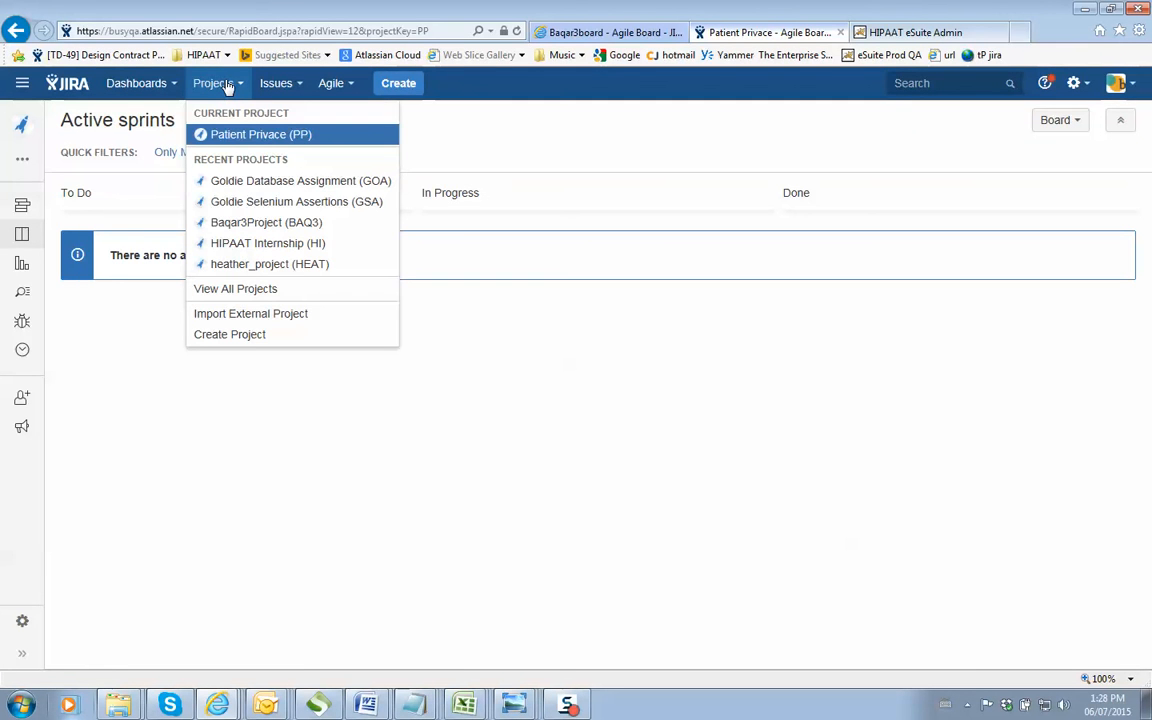
From View All Projects, bring up the Privacy Test Project board with Sprint Goldie (PTP-3, PTP-2)
click(236, 288)
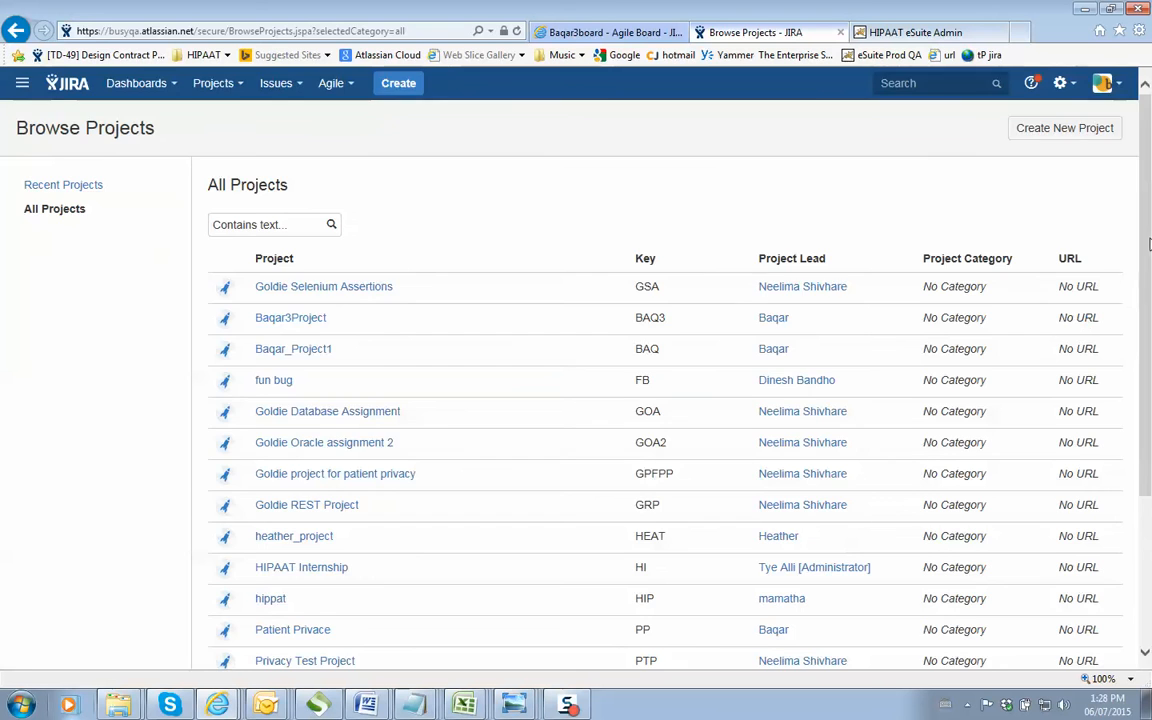
scroll(down, 3)
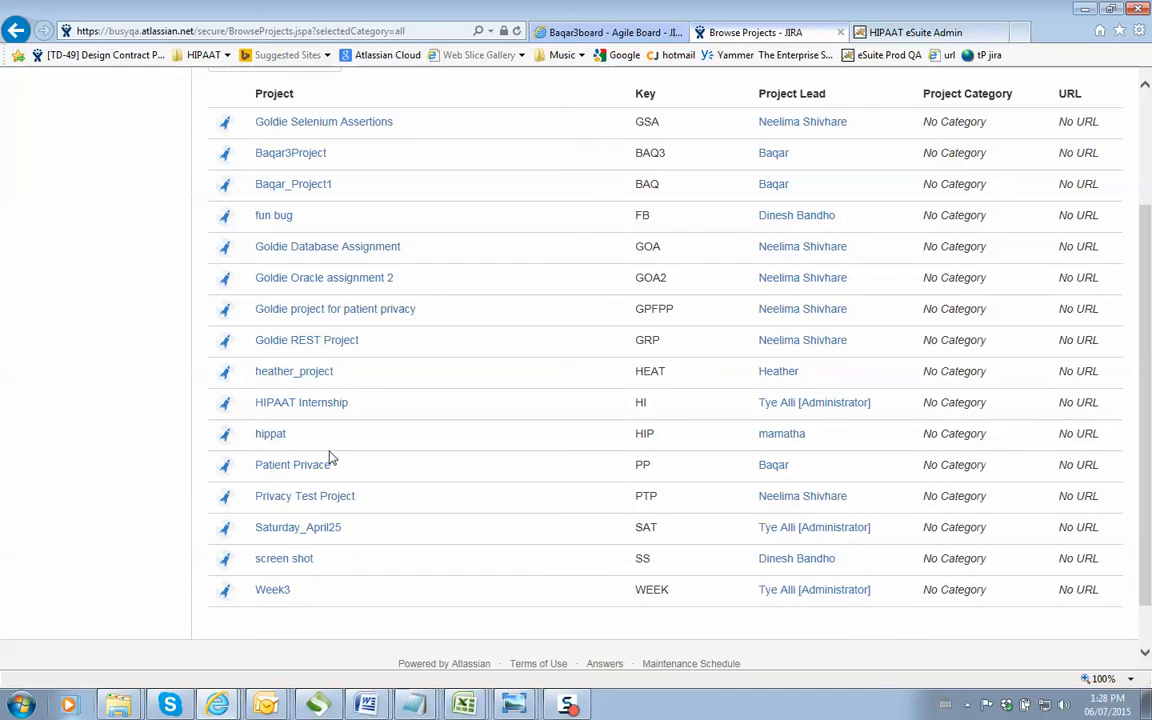
click(304, 496)
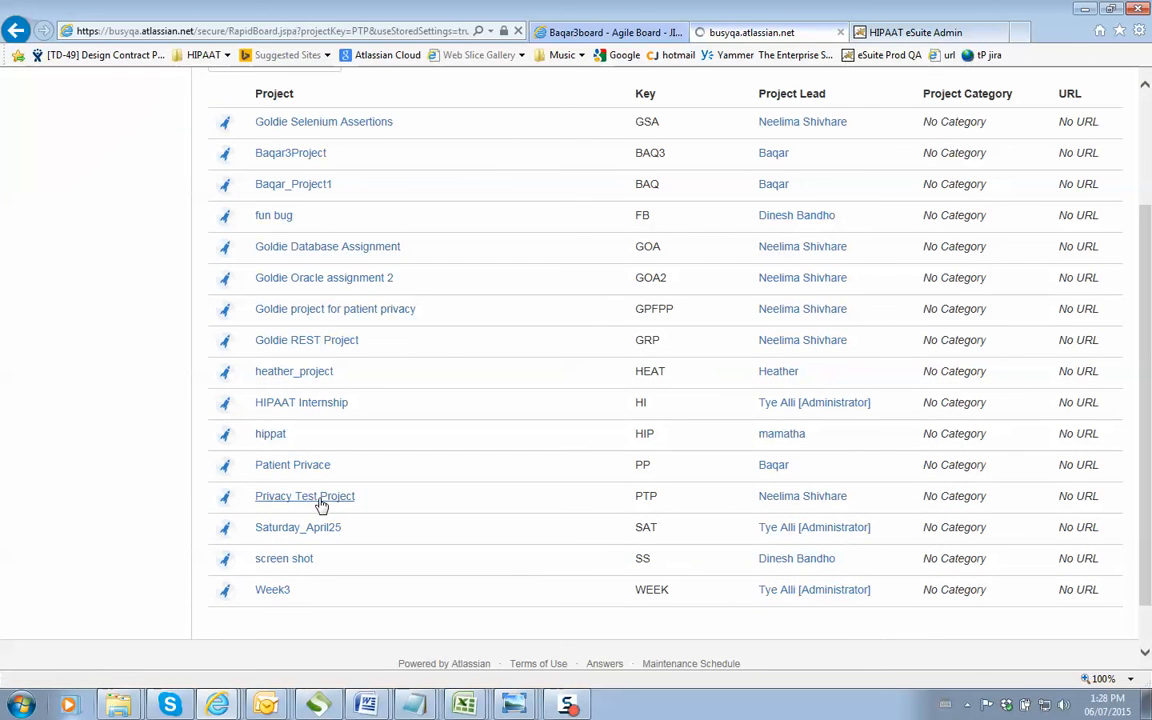
click(304, 496)
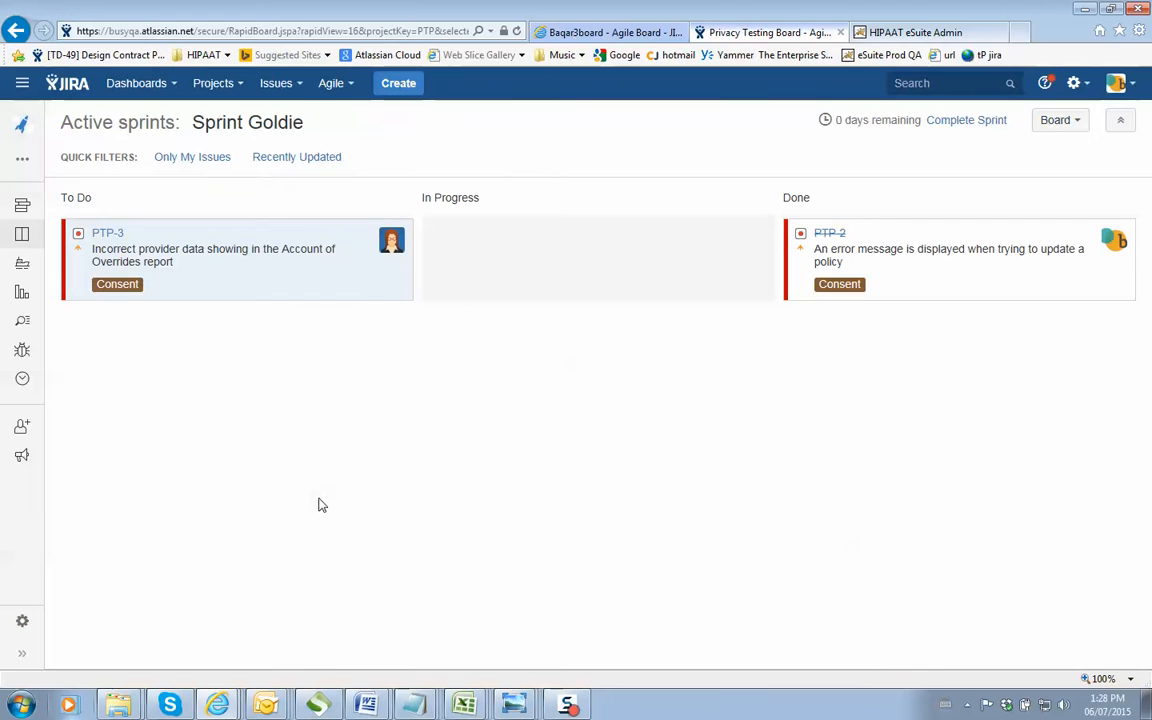
mouse_move(830, 232)
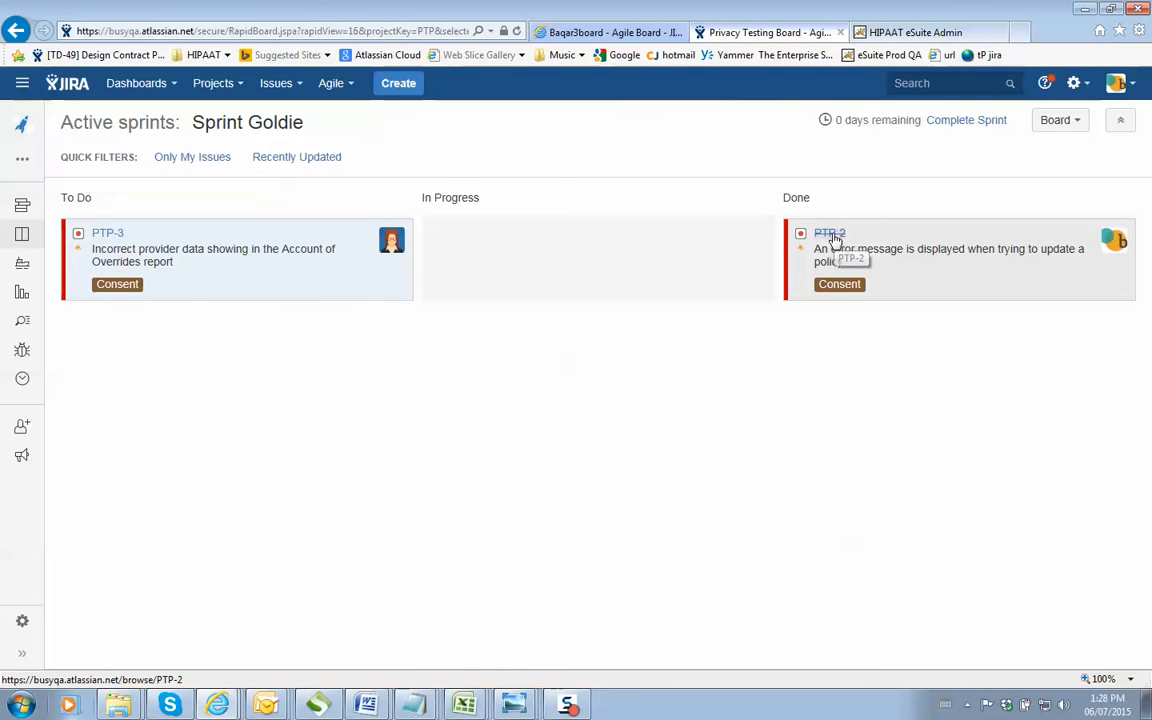
View bug PTP-2's details, its Error screenshot.png attachment, and the administrator's feedback comment
click(830, 232)
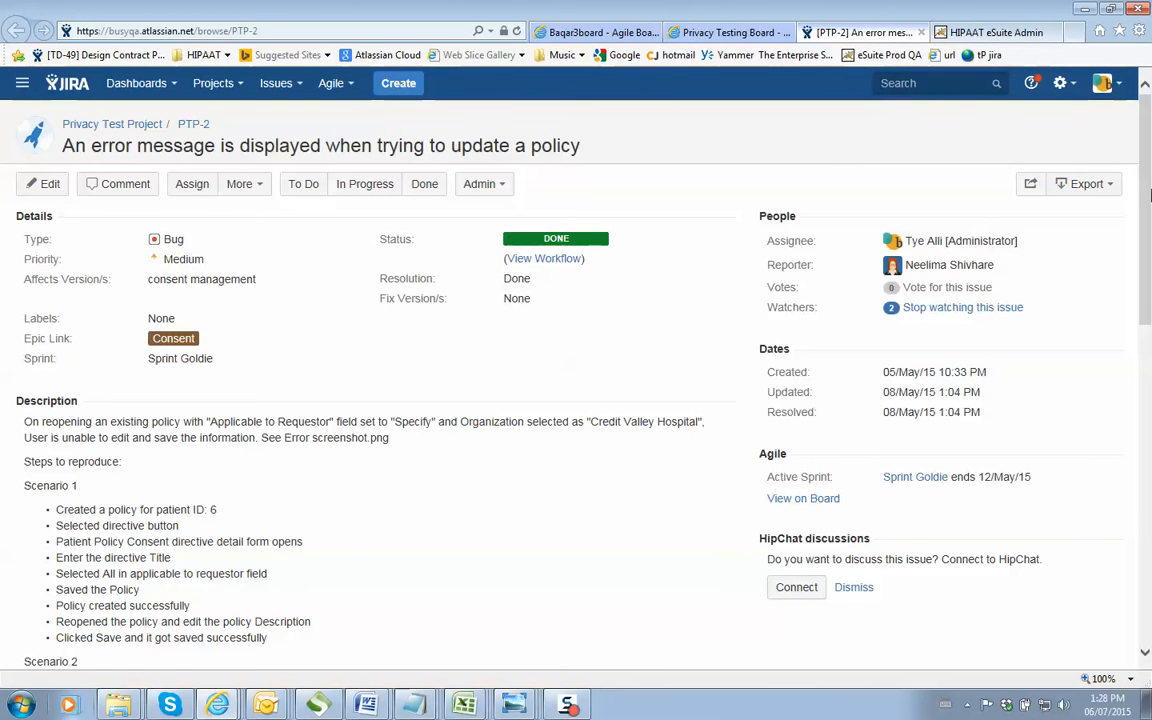
scroll(down, 3)
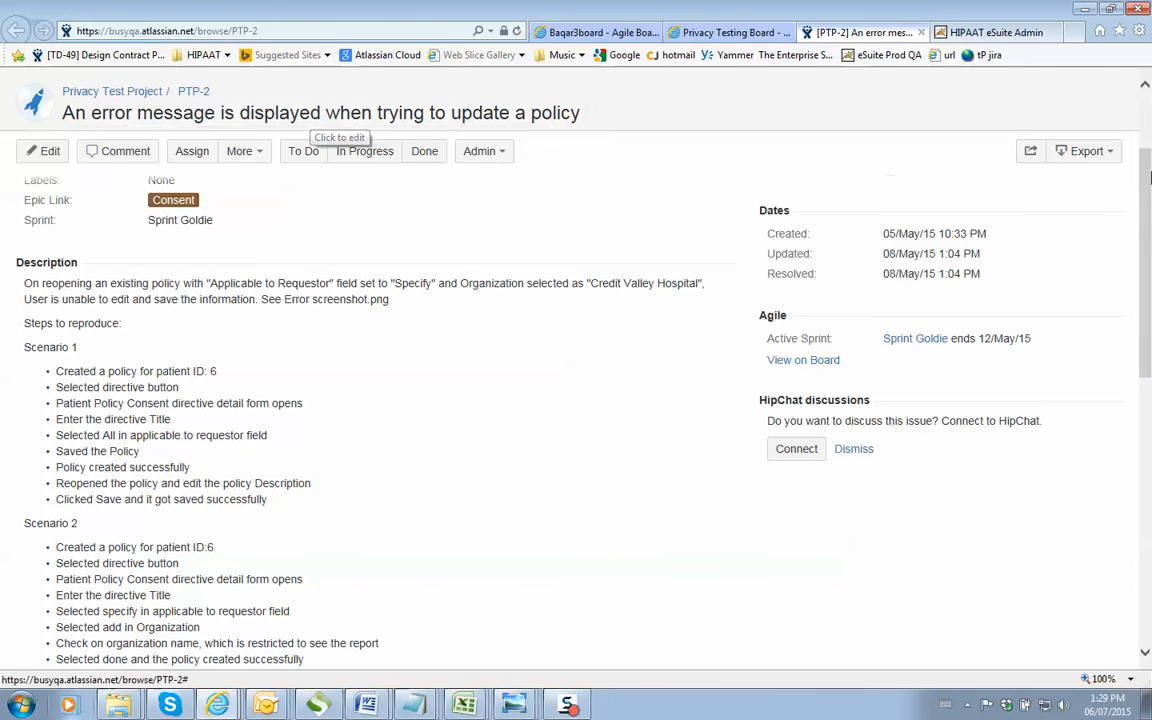
scroll(down, 3)
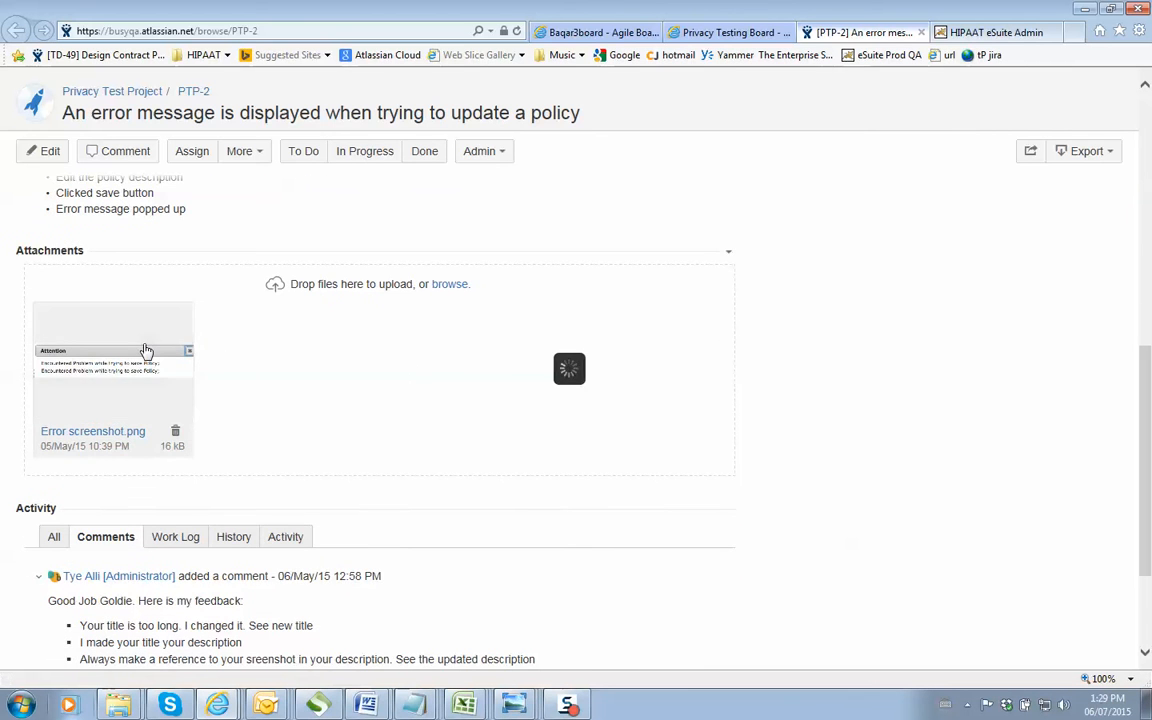
click(112, 380)
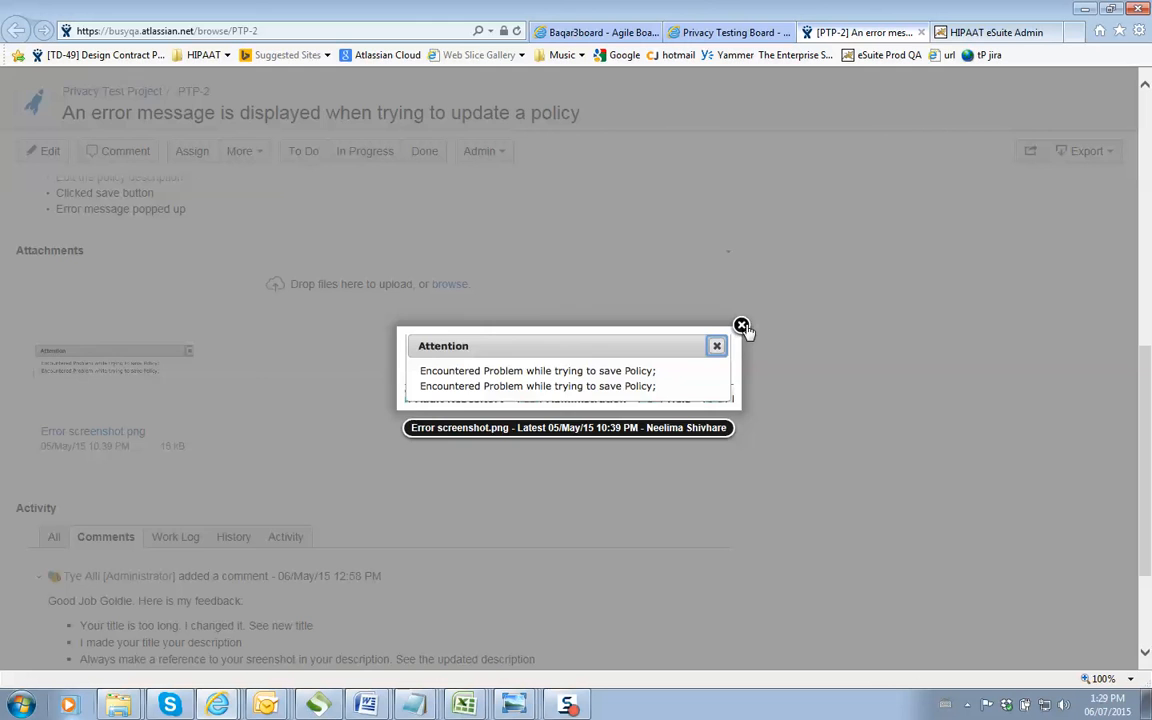
click(740, 326)
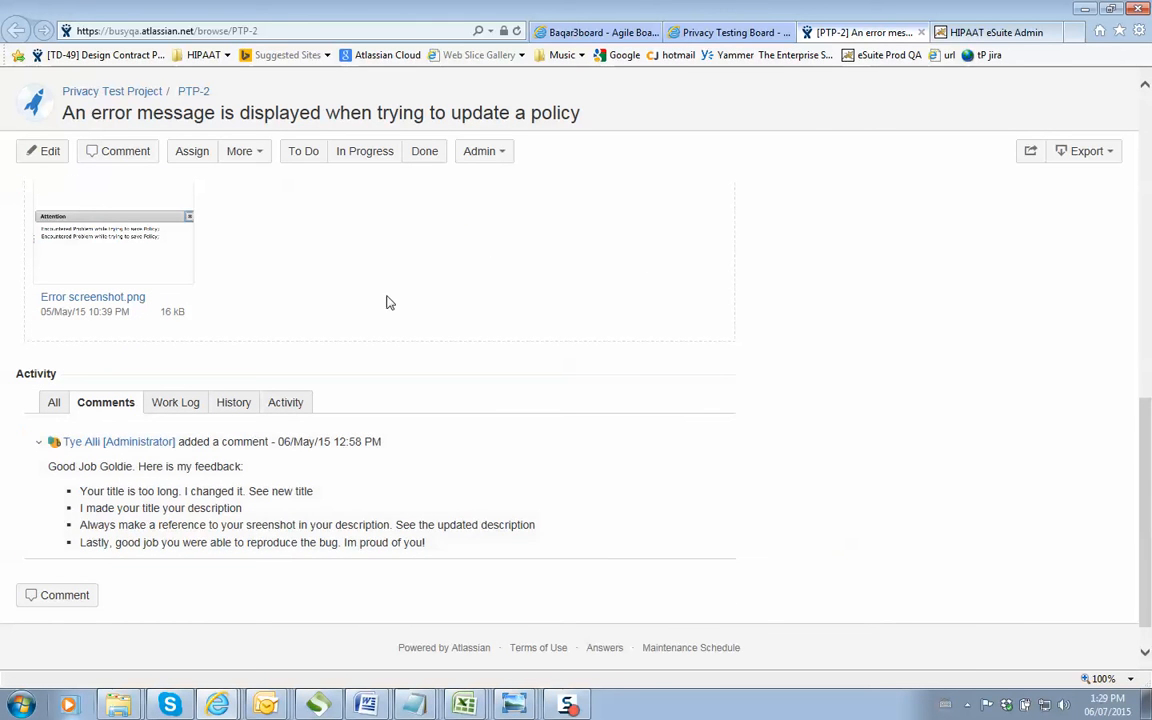
scroll(down, 3)
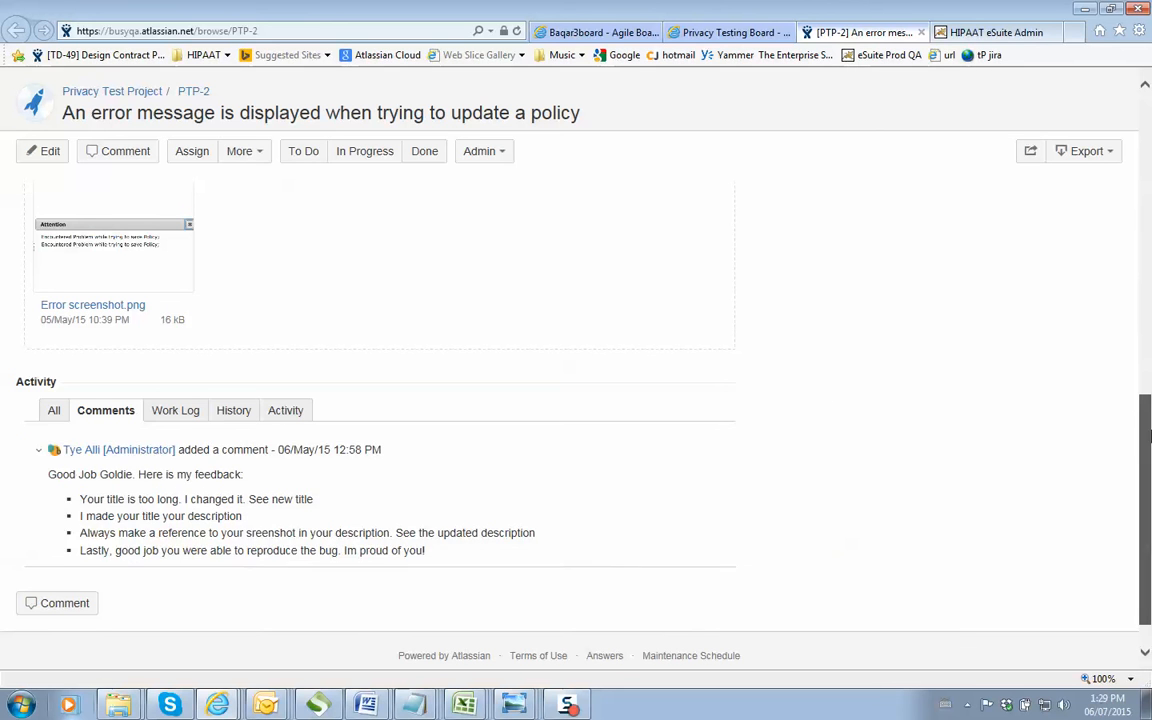